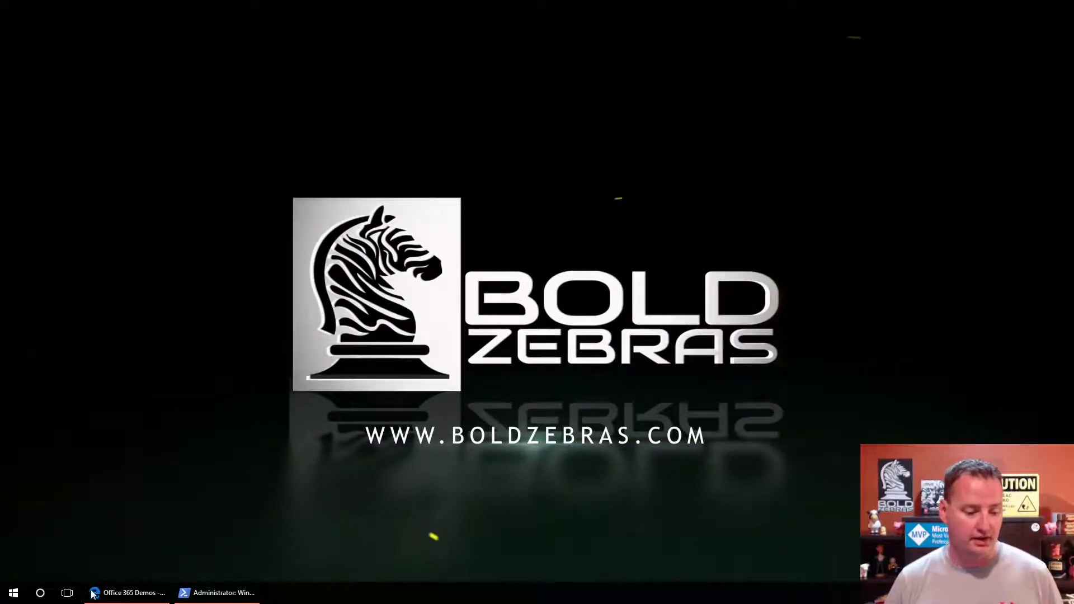
Bring PowerShell to the front and start a session transcript with Start-Transcript.
left_click(221, 593)
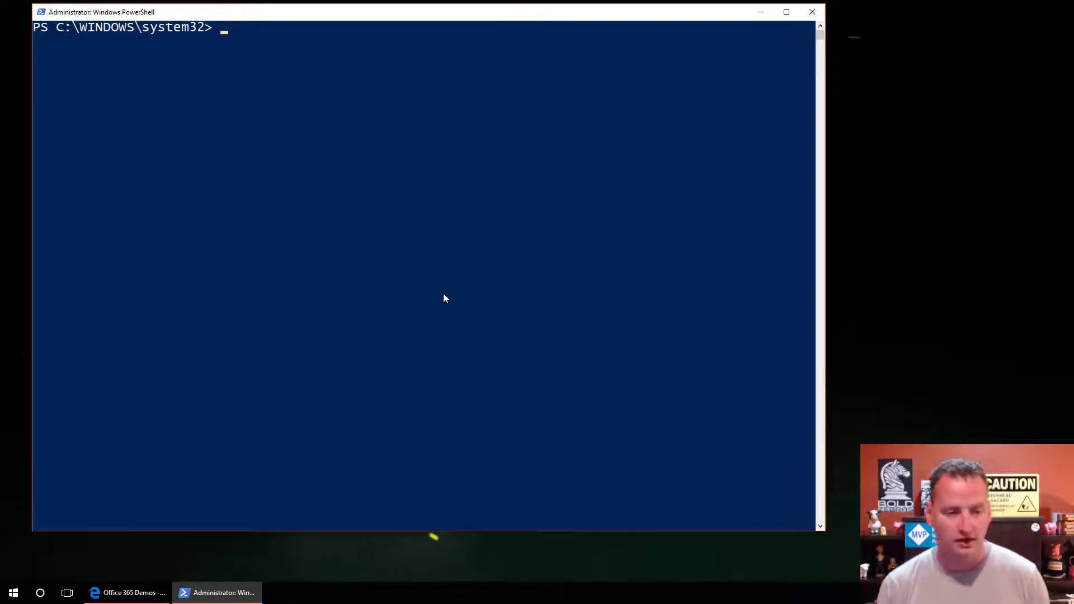
type("start=")
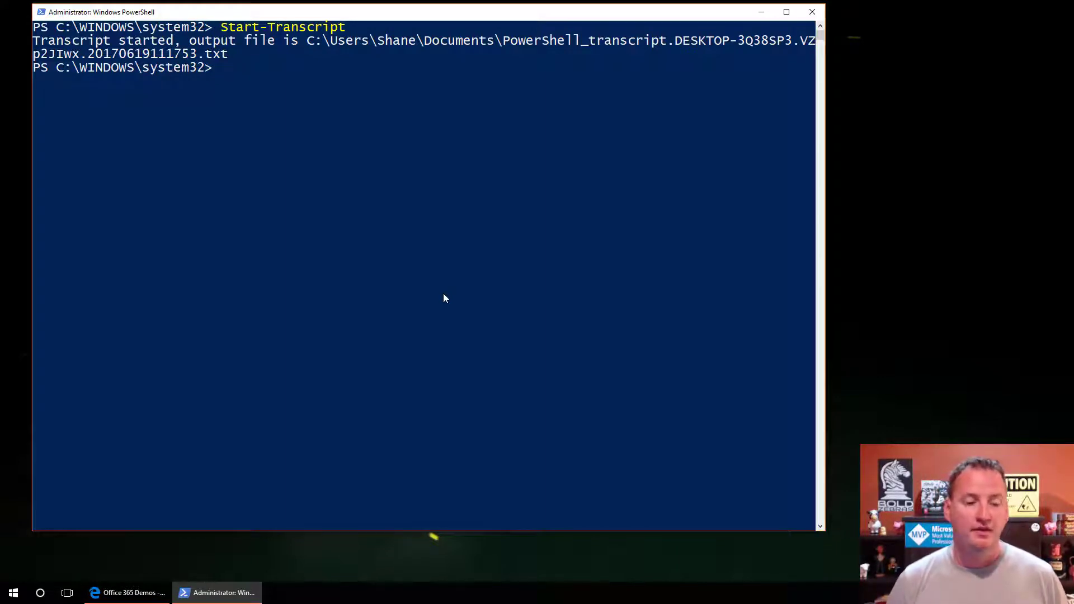
mouse_move(1028, 134)
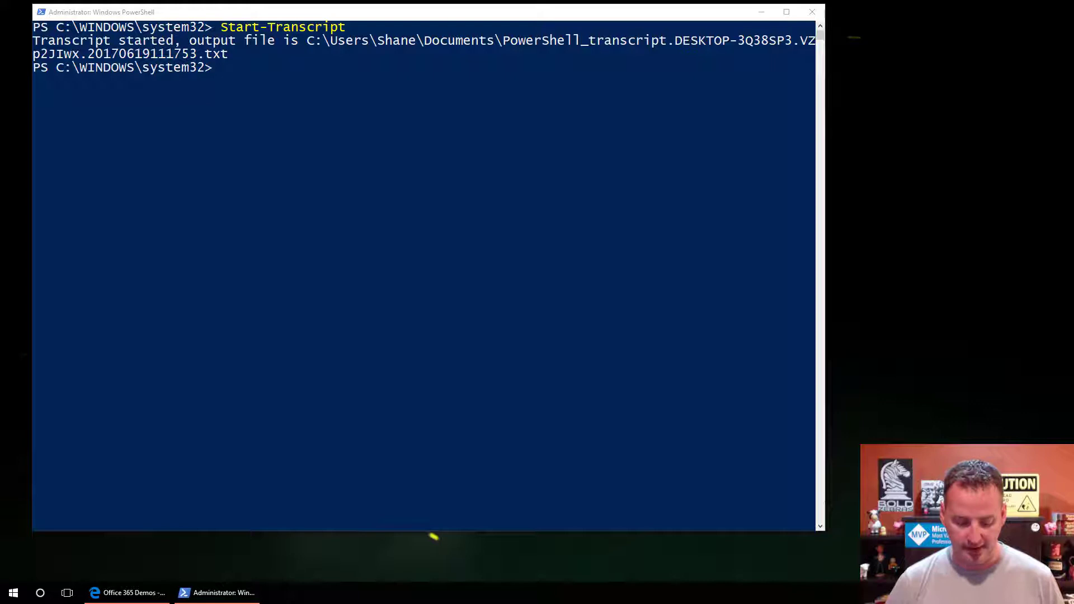
Check that the installed SharePointPnPPowerShellOnline module is version 2.16.1706.0.
type("Get-Module SharePointPnPPowerShellOnline | select Version")
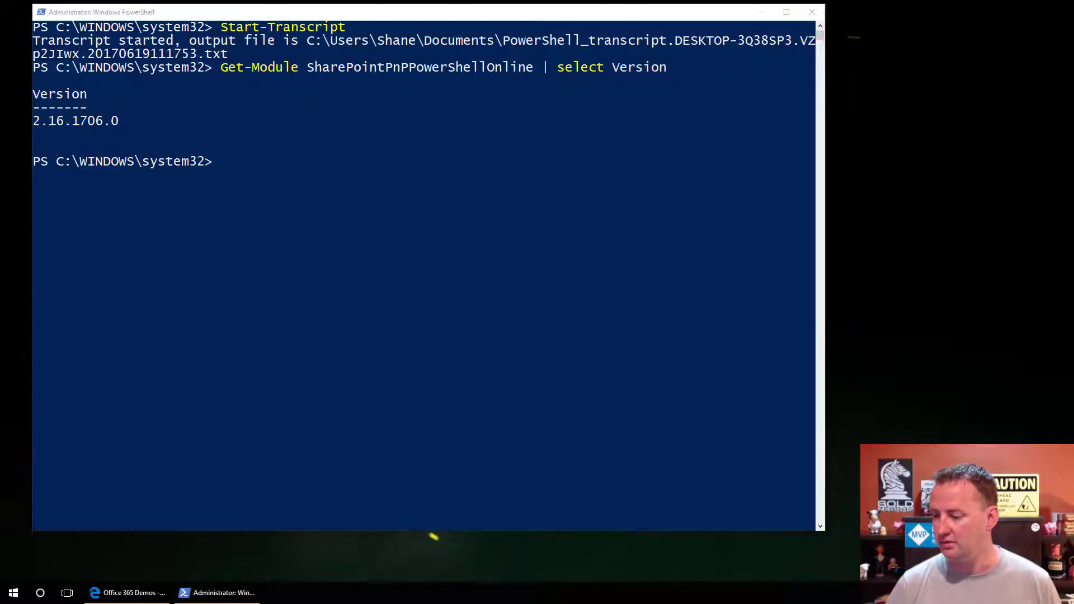
type("Connect-PNPOnline -url https://SPE730038.sharepoint.com -credential o365")
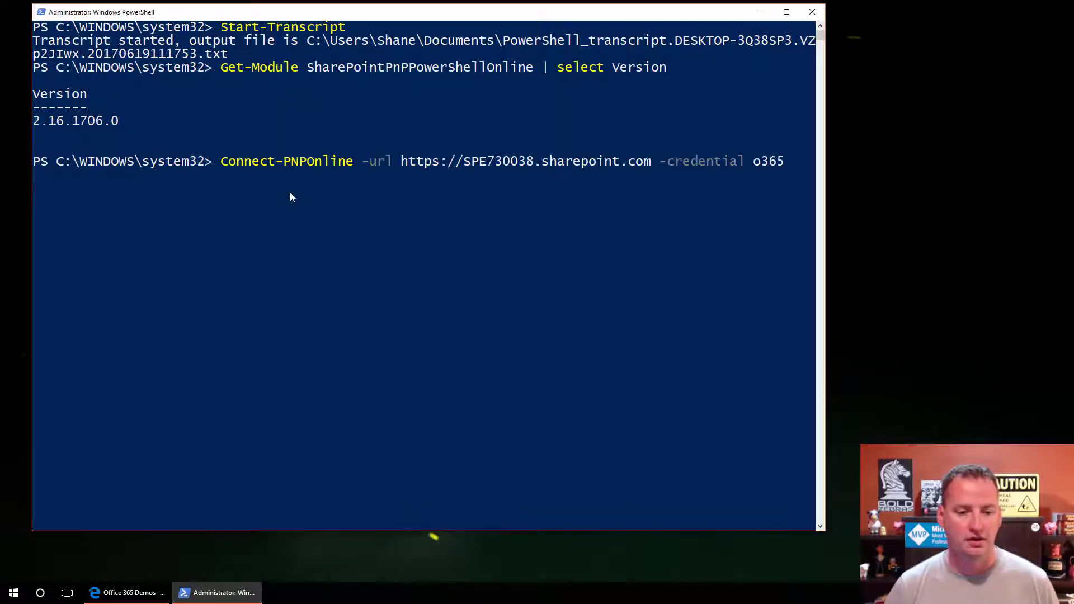
mouse_move(274, 245)
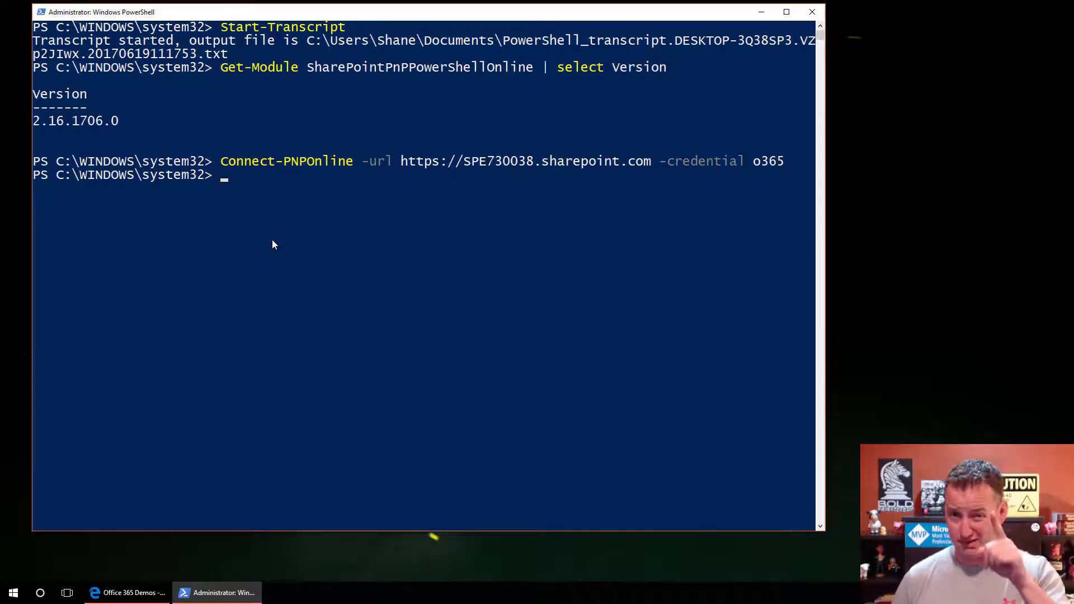
mouse_move(517, 194)
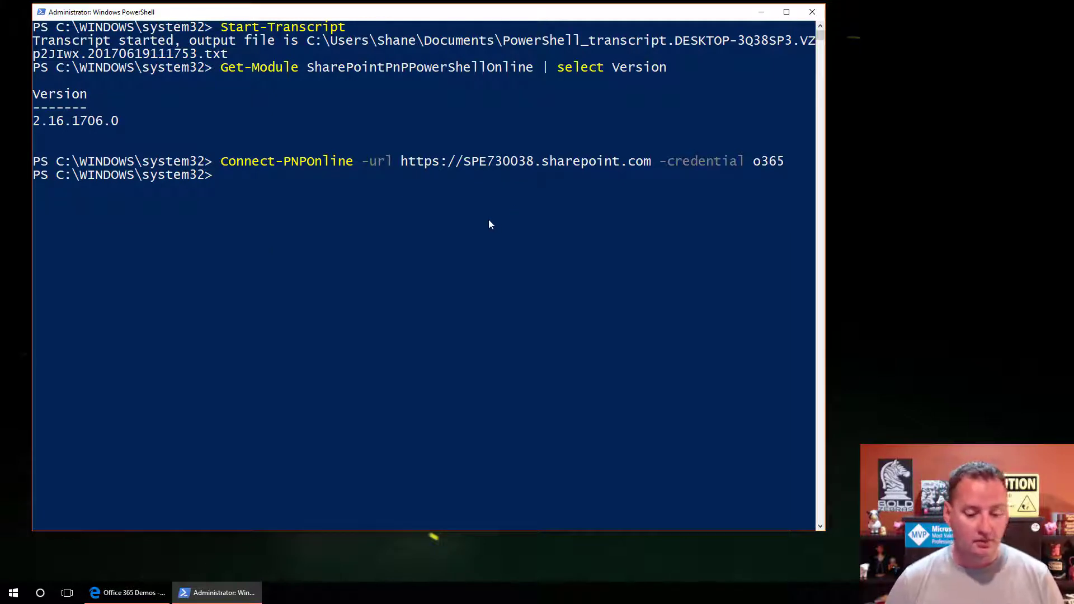
left_click(130, 592)
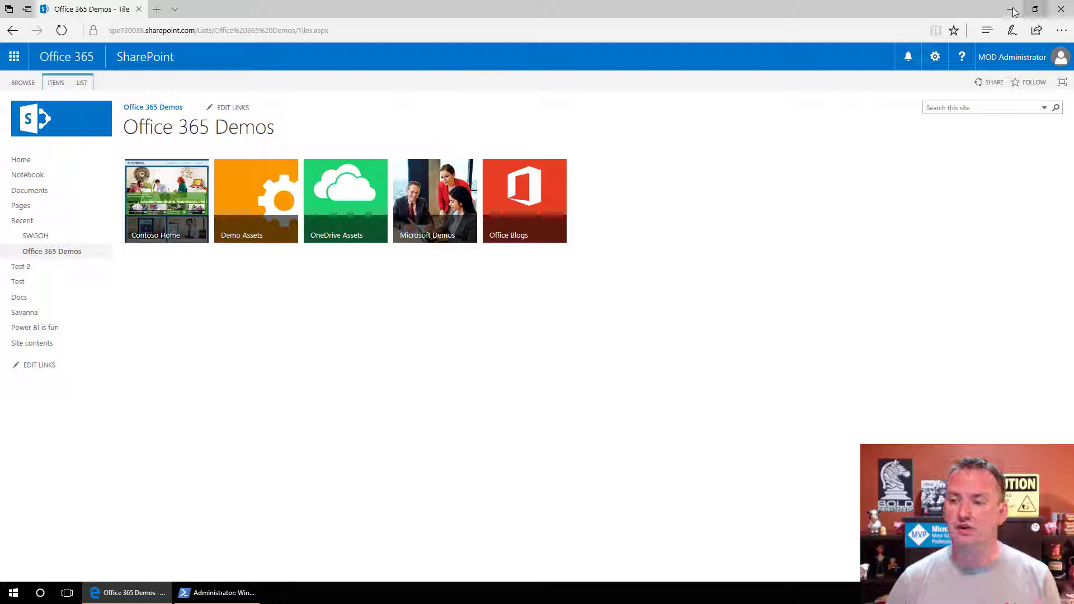
left_click(224, 593)
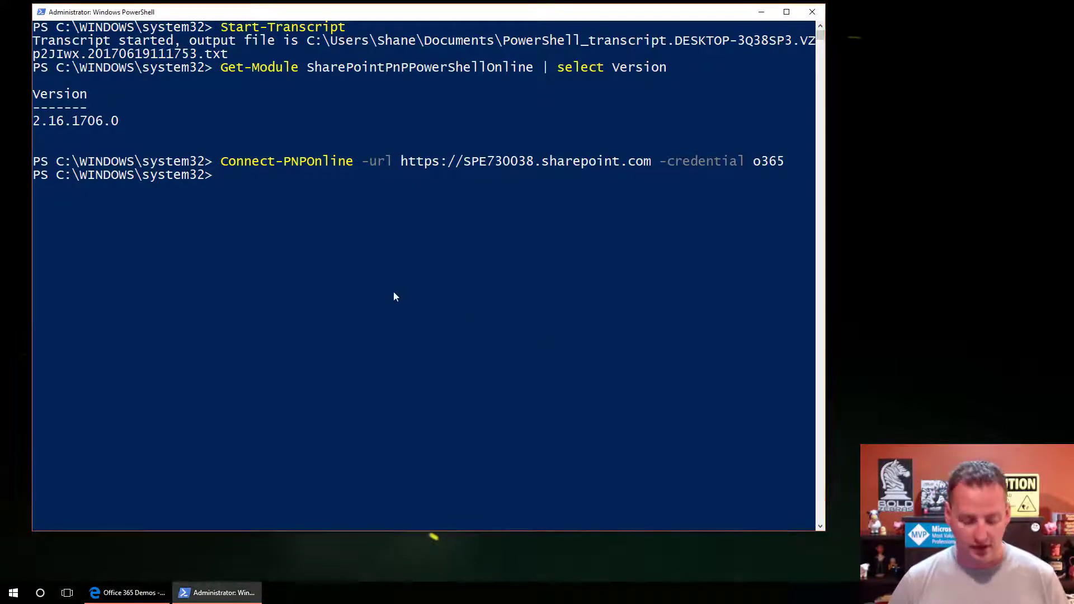
List the four Docs library items, then retrieve item 1 by Id.
type("get-ppnpl")
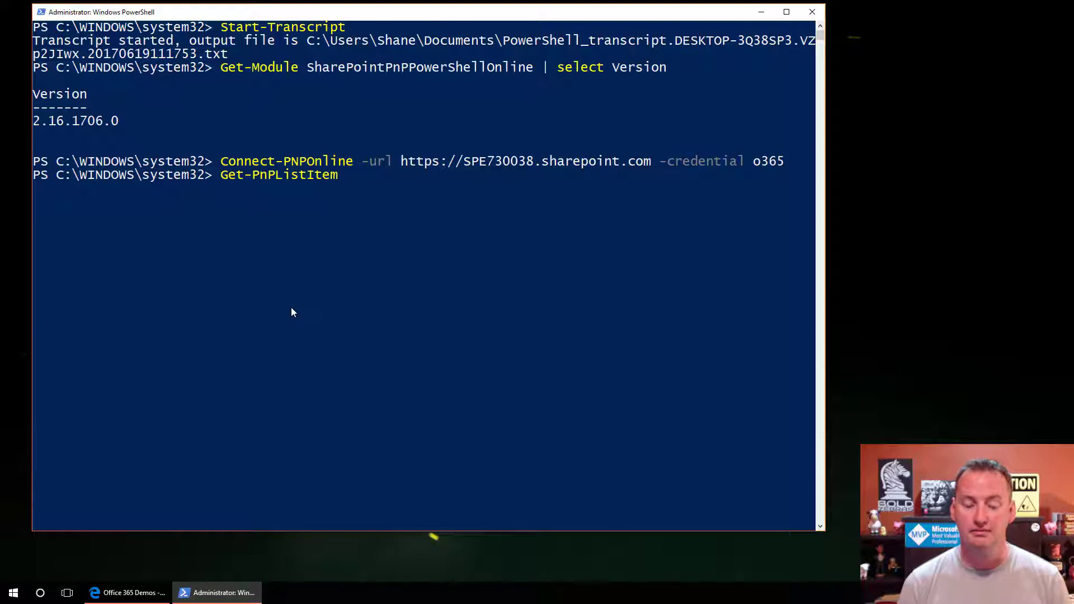
type("-List")
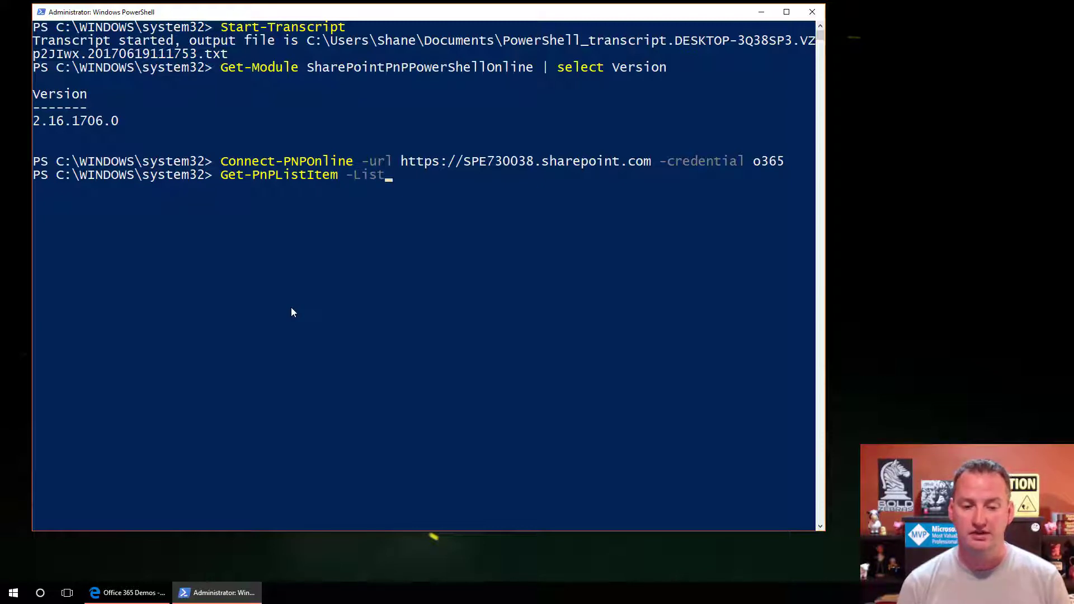
type("docs")
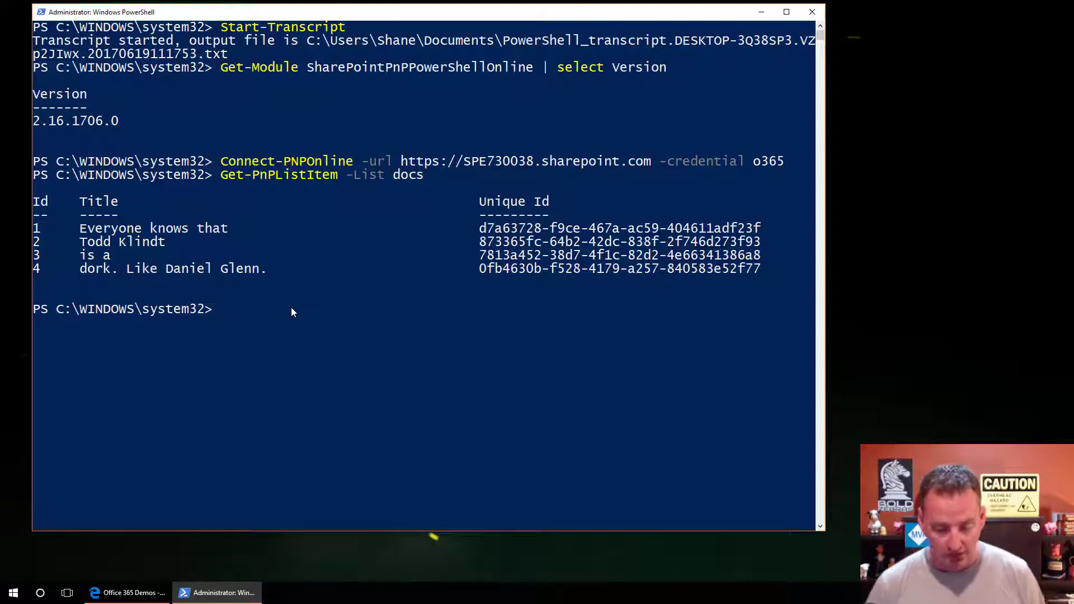
type("get")
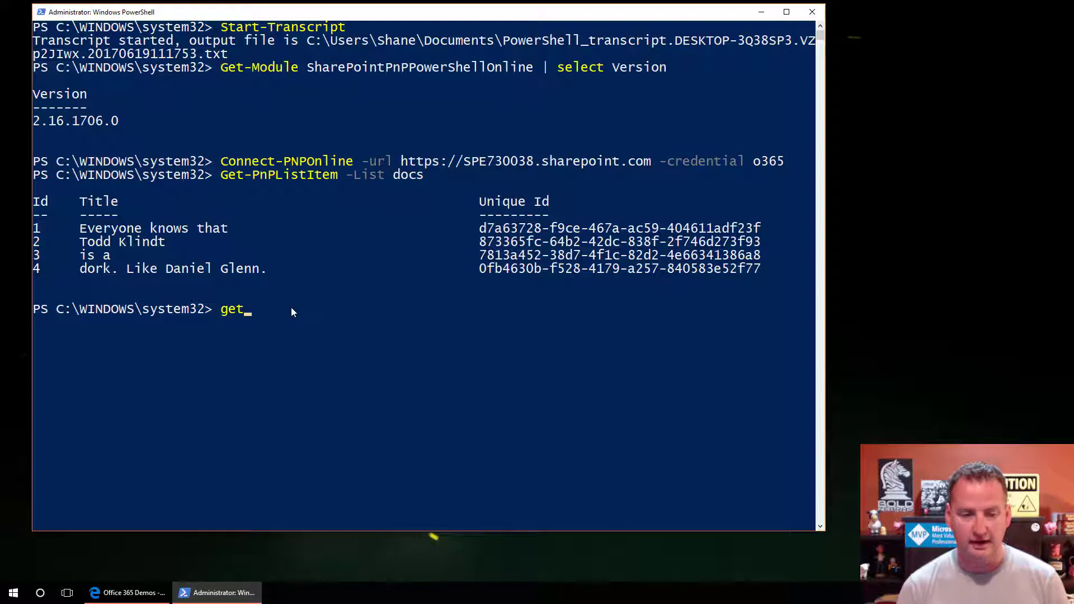
type("-pnplis")
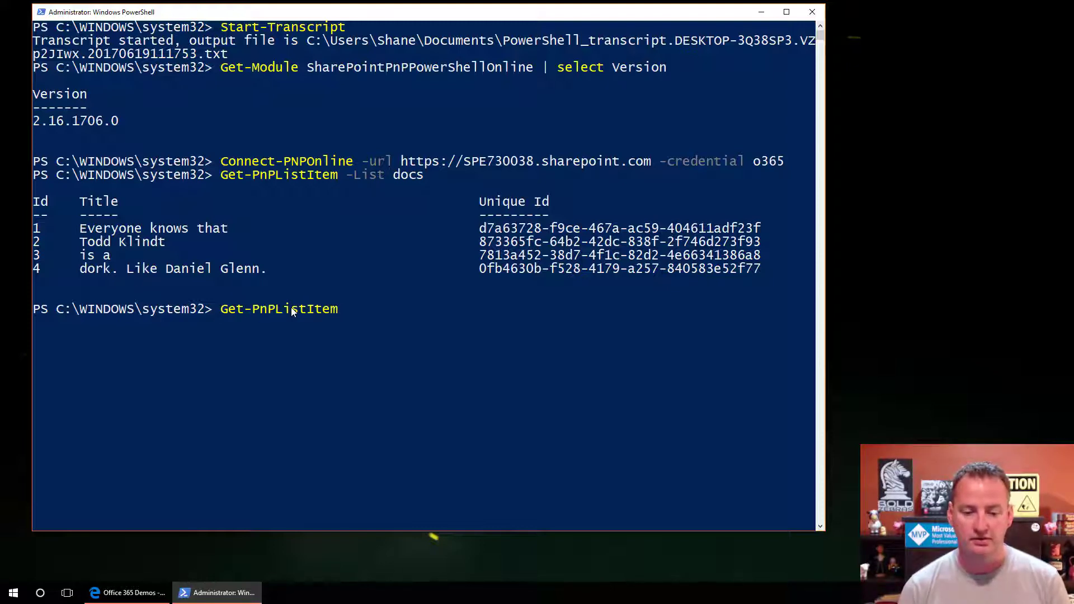
type("-Id")
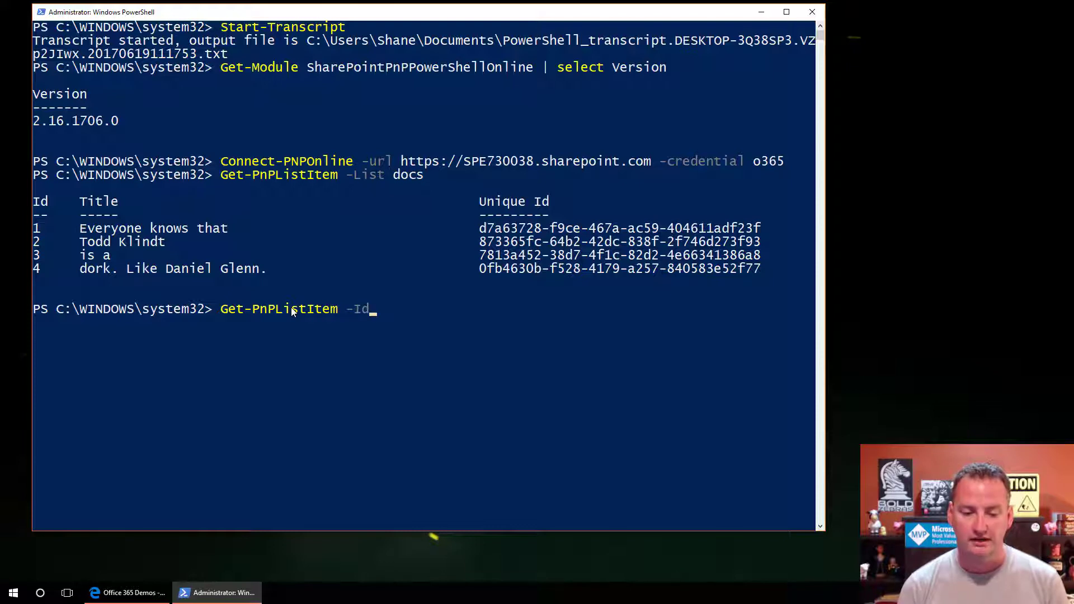
type("1 -list docs")
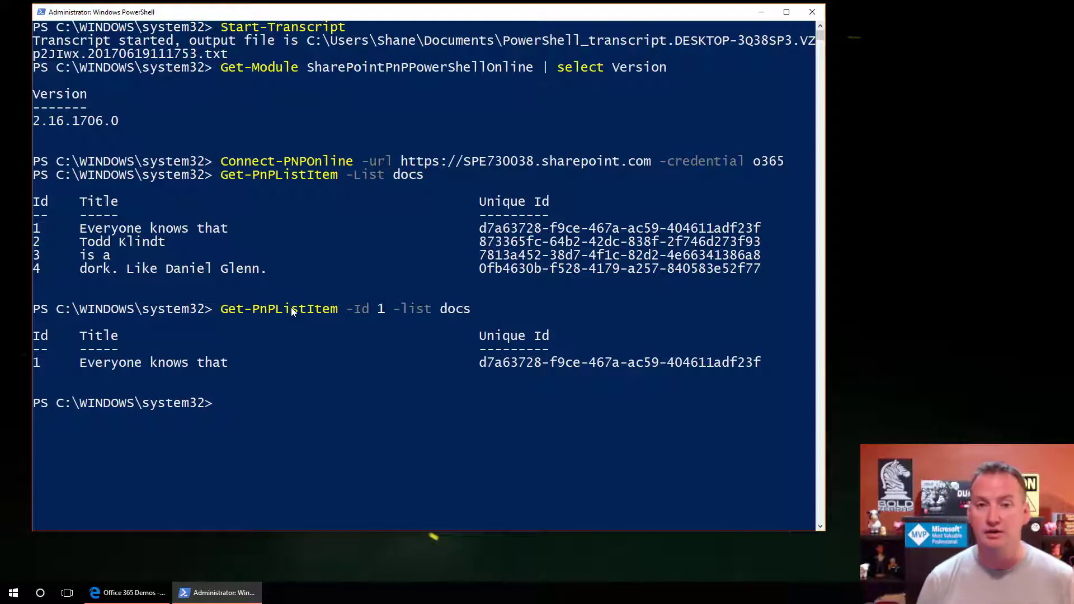
Save item 1 into the $truth variable and clear the console.
key("Up")
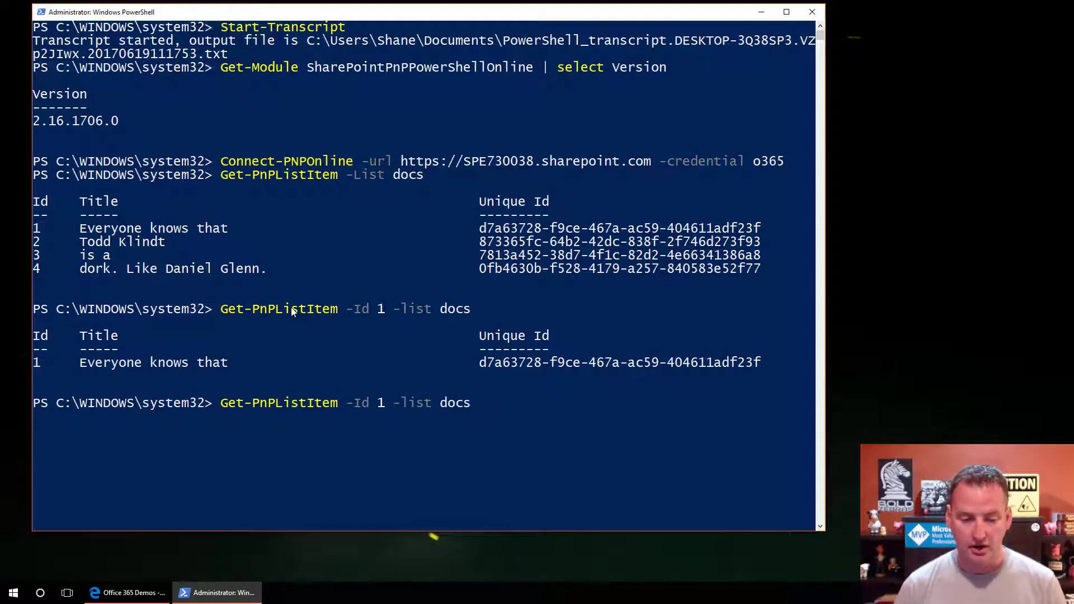
type("$t")
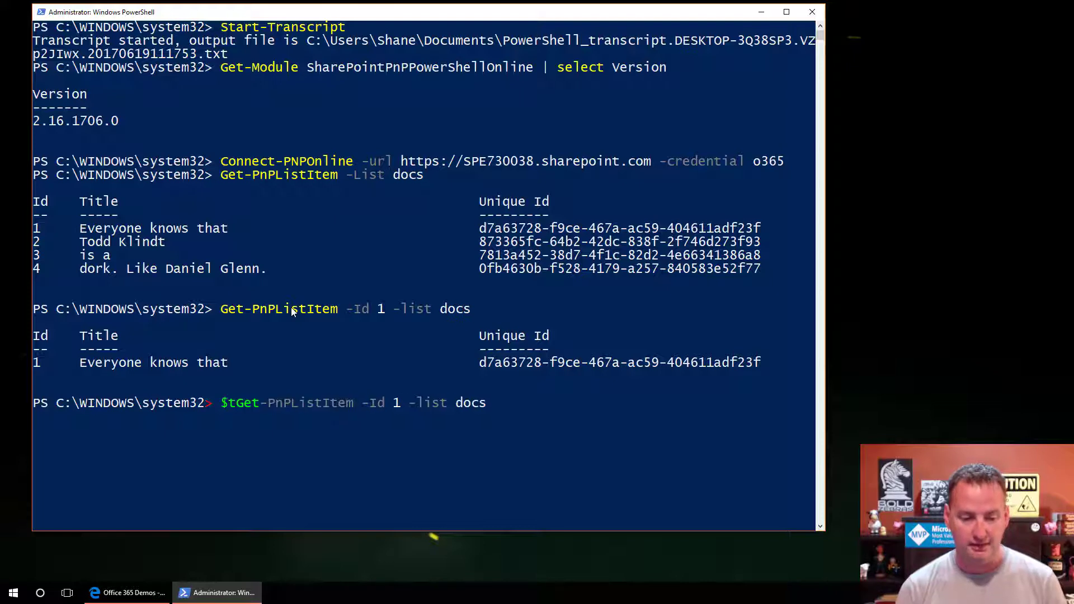
left_click(240, 403)
type("ruth ")
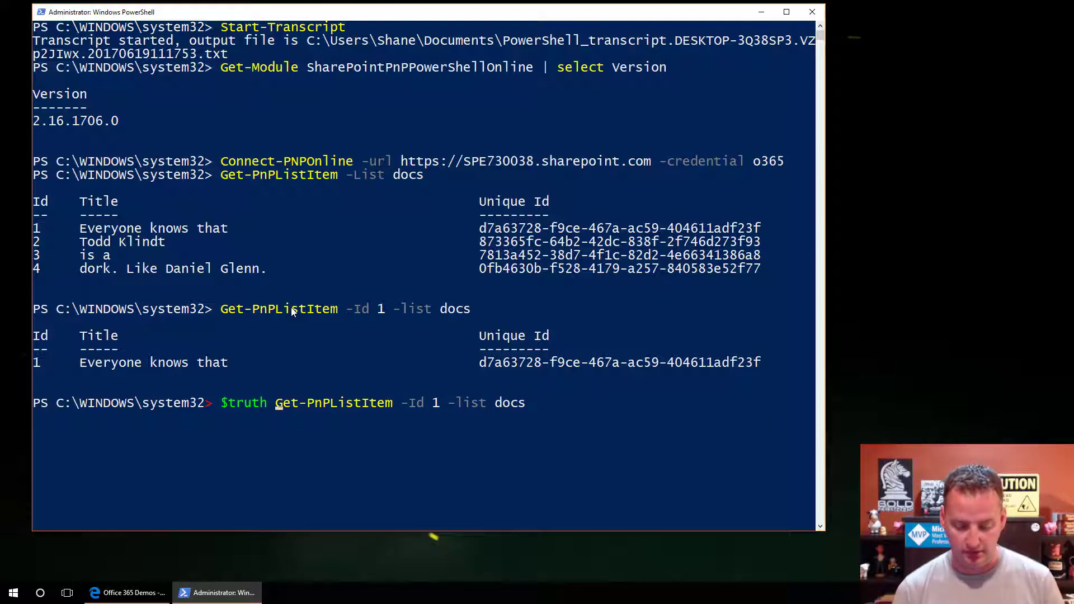
type(" =")
key("Enter")
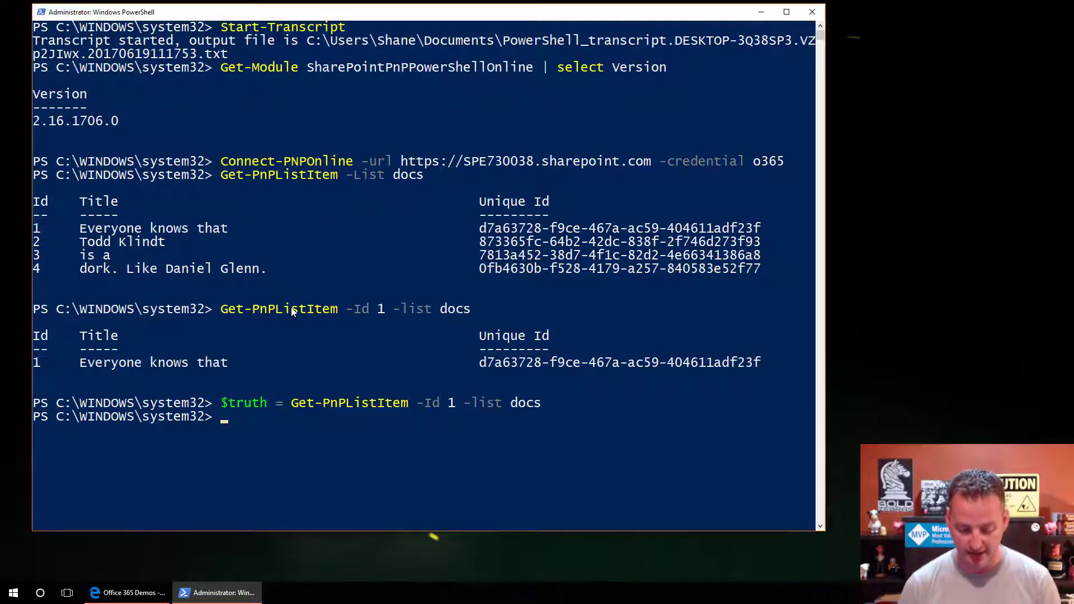
type("cls")
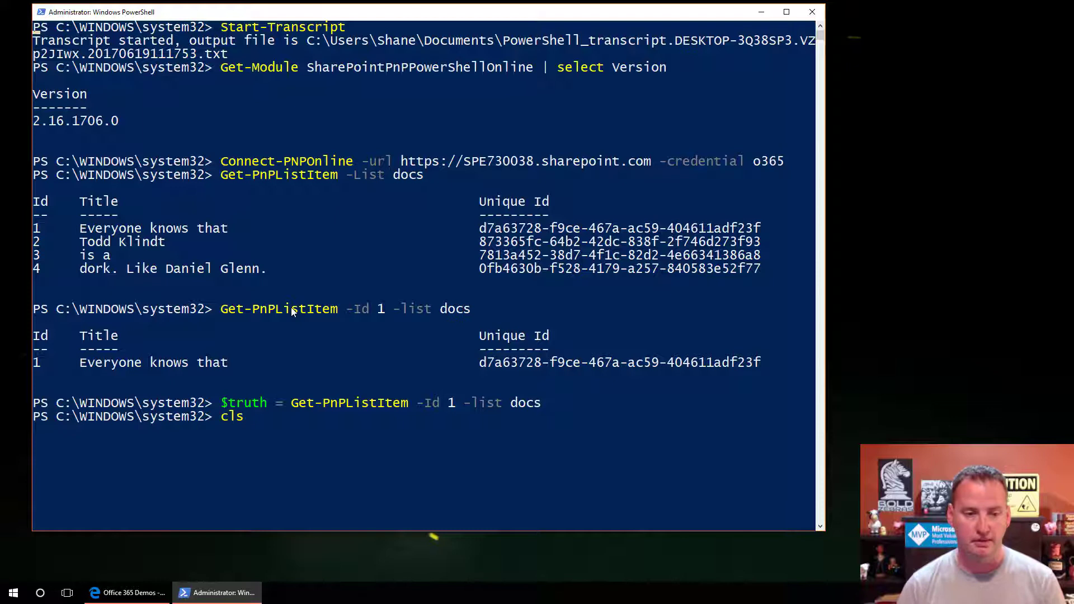
type("$tru")
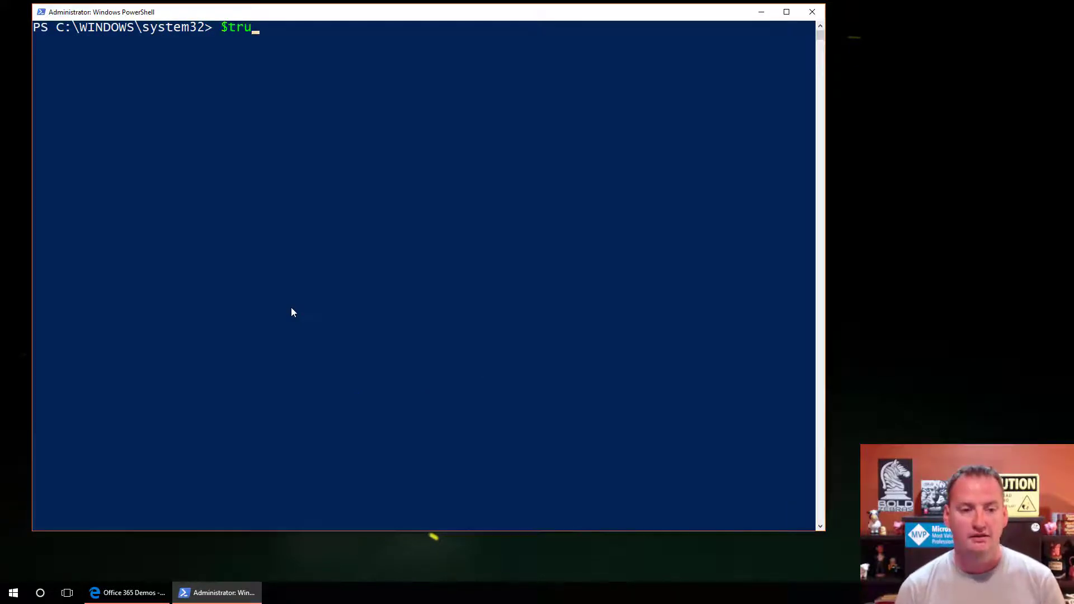
Display $truth.FieldValues and scroll to Color Red and Created 12/25/2005.
type("th")
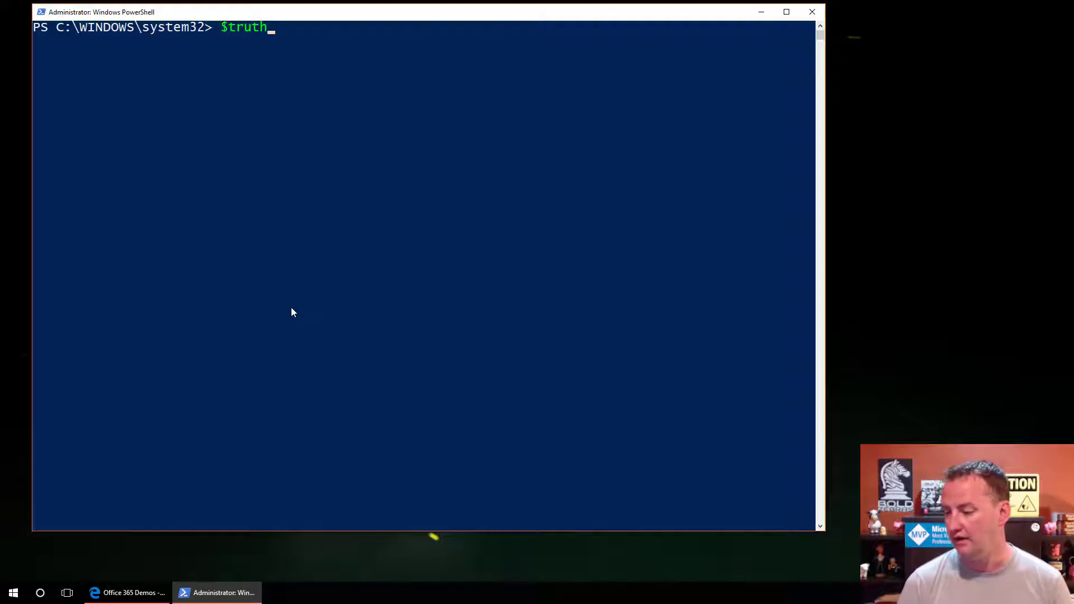
type(".fie")
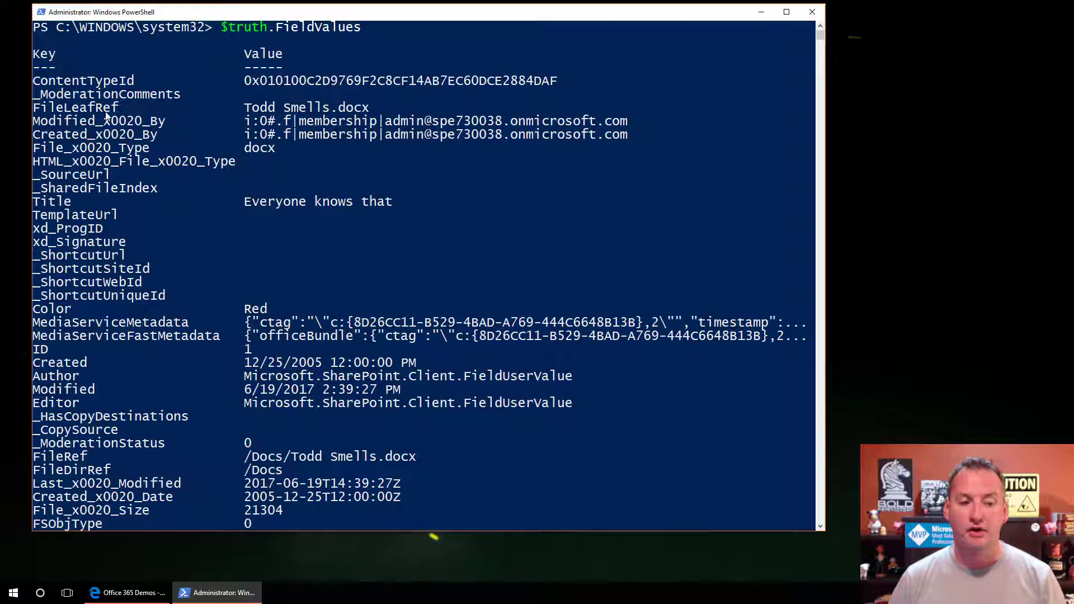
scroll("down", 3)
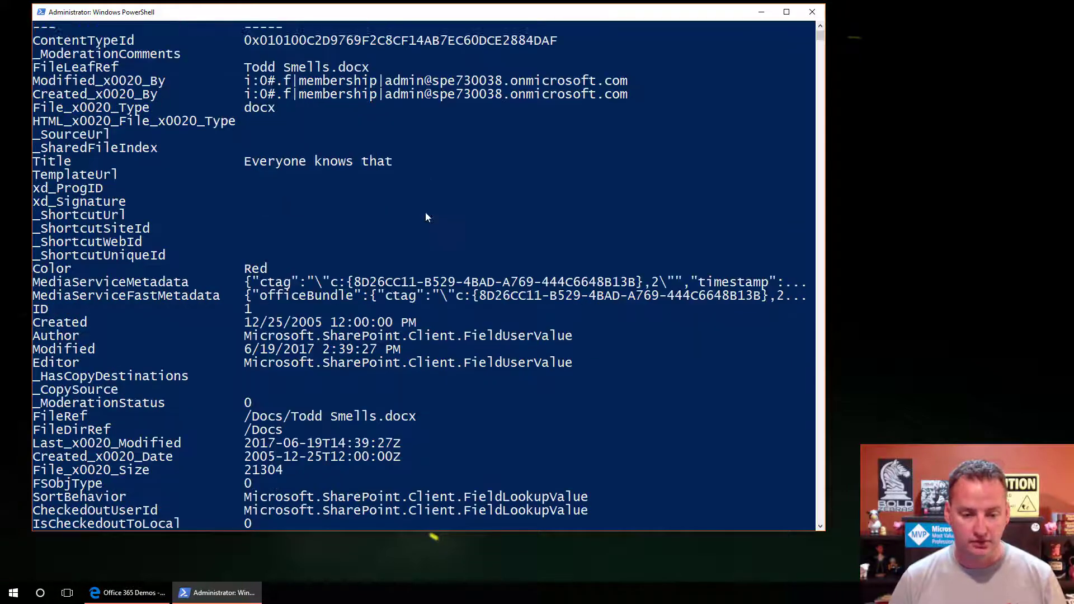
scroll("down", 3)
type("$truth.FieldValues")
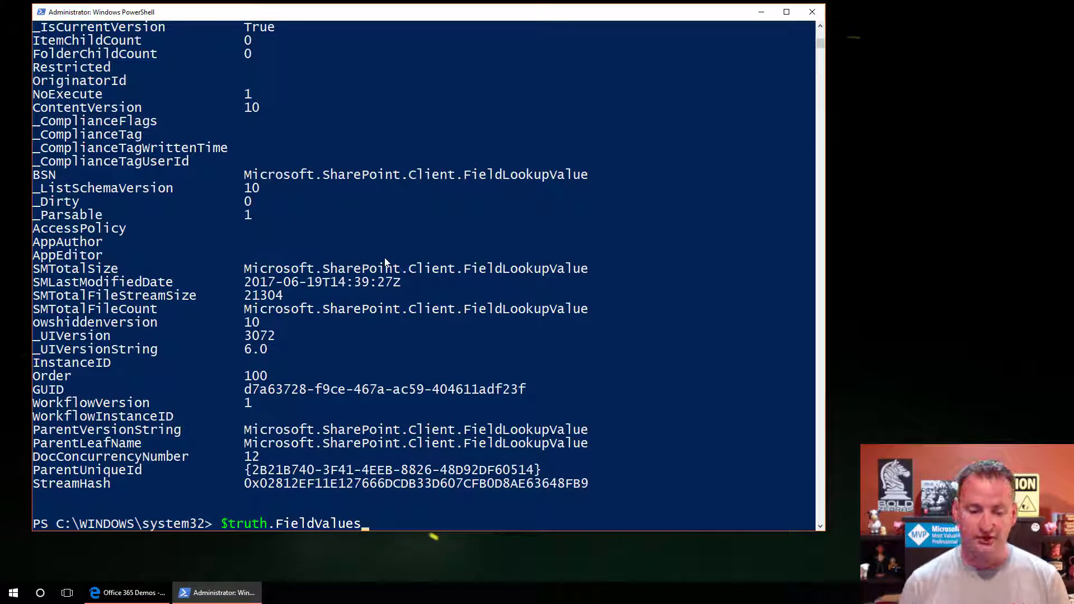
Show item 1's FileLeafRef file name, then clear the console.
type(".")
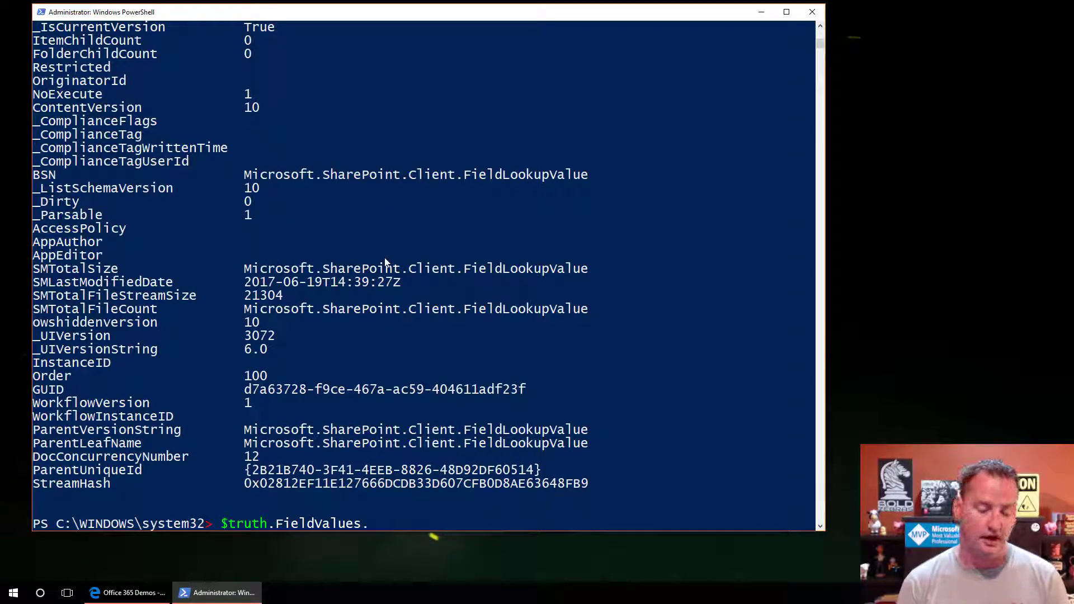
type("FileLeafRef")
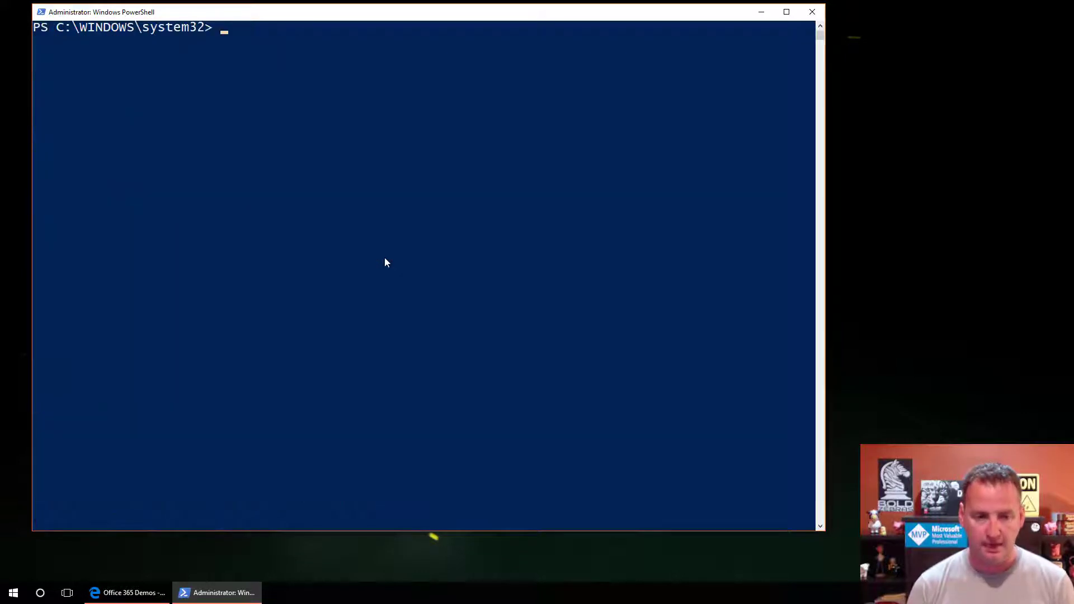
Set Docs item 1's Created date to 12/25/2007 with Set-PnPListItem, then view SharePoint.
type("set-pnplist")
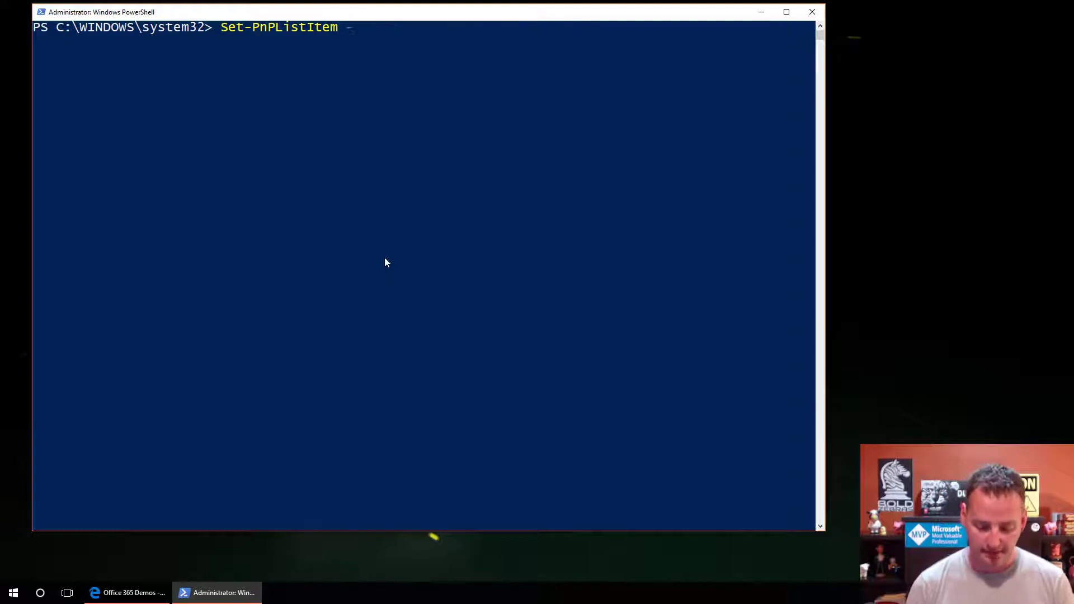
type("-List D")
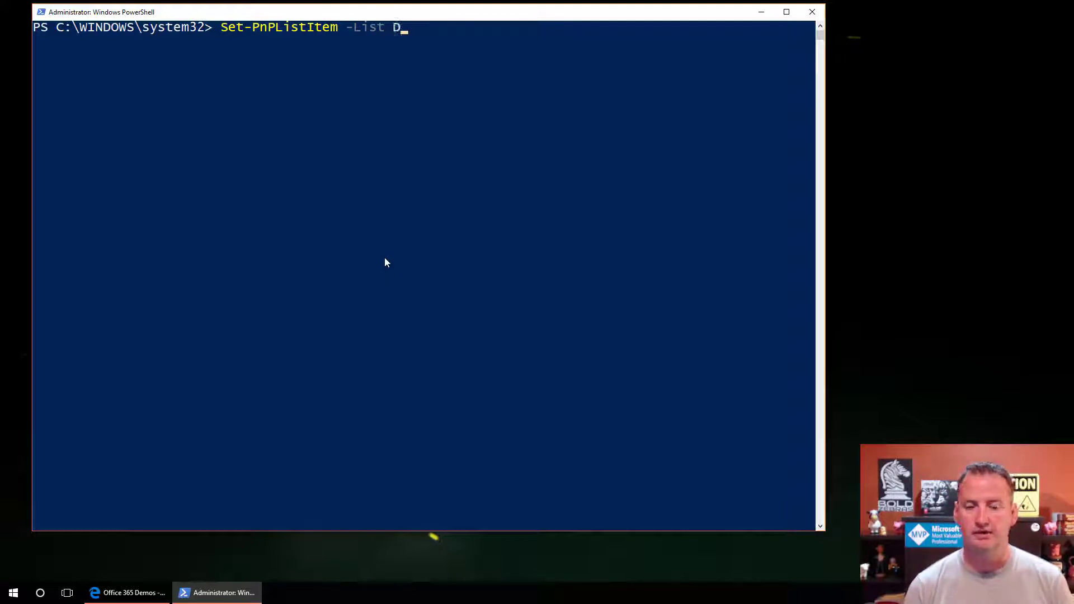
type("ocs -Identity")
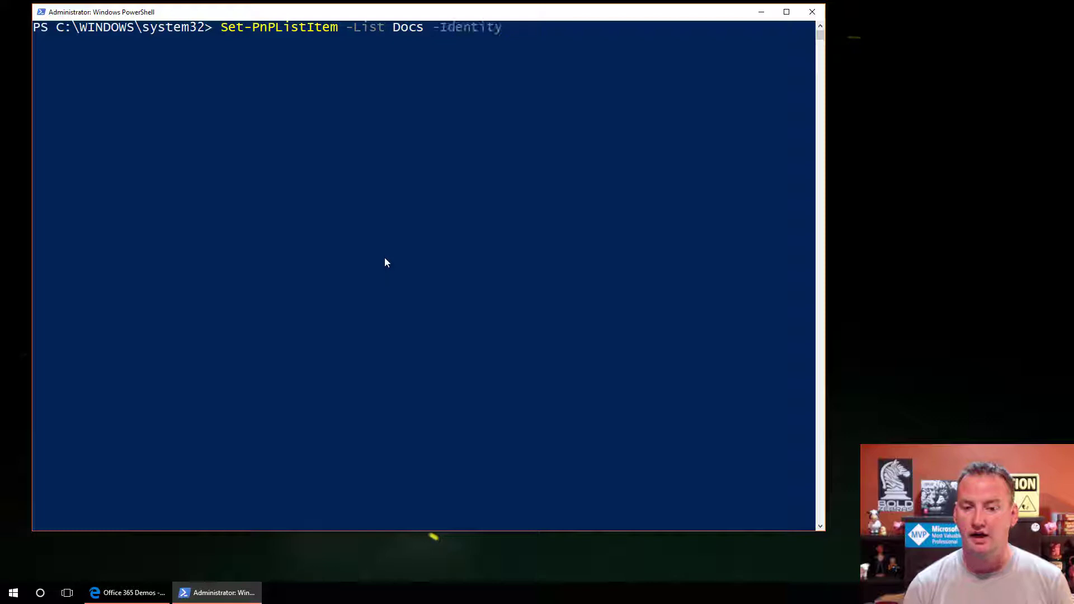
type("1")
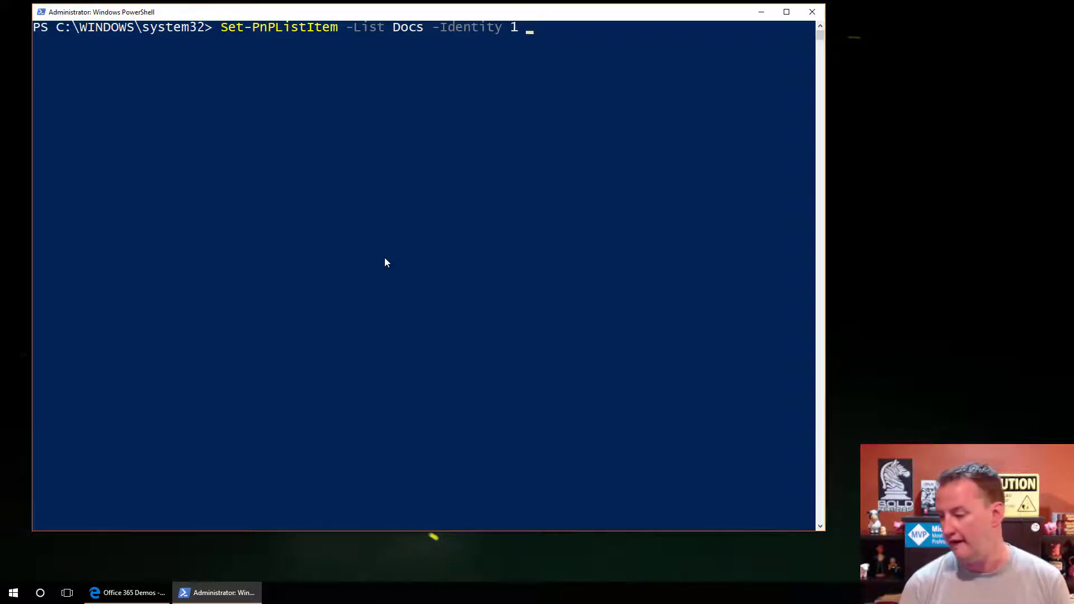
type("-Values")
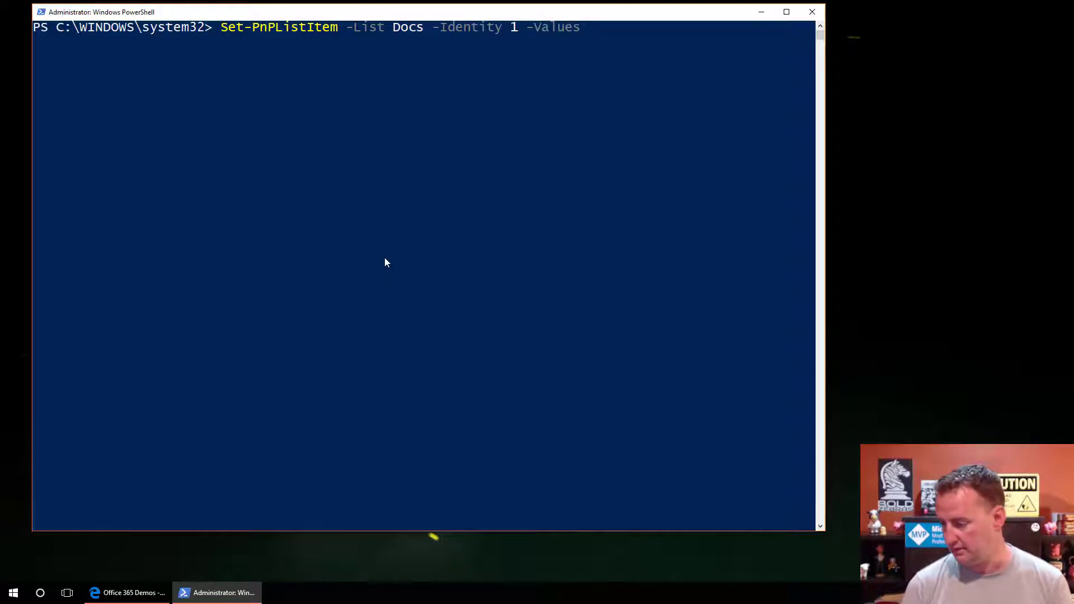
type("@{")
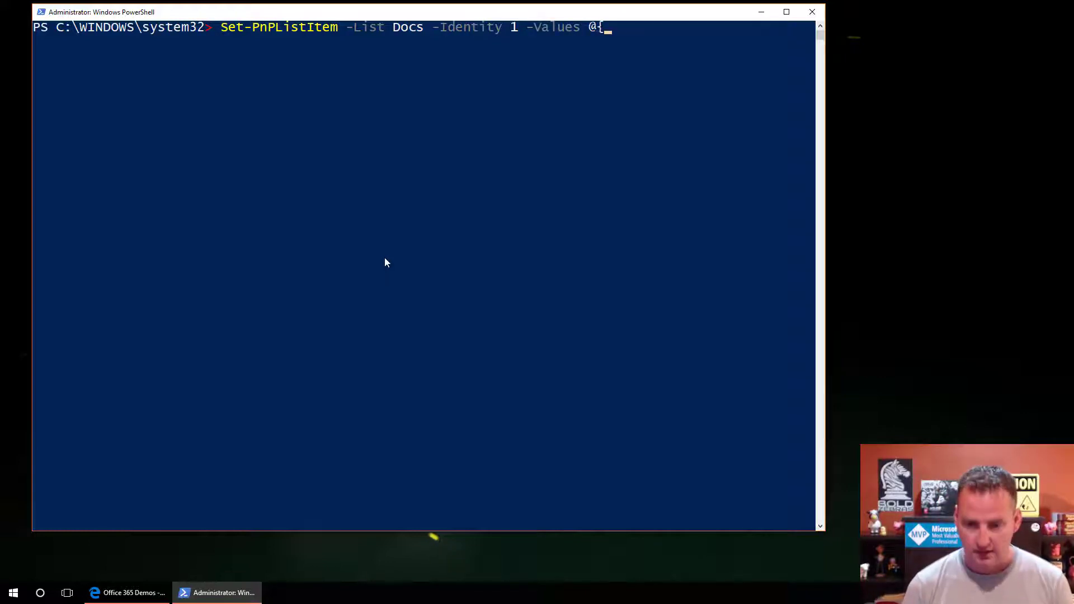
type("Creat")
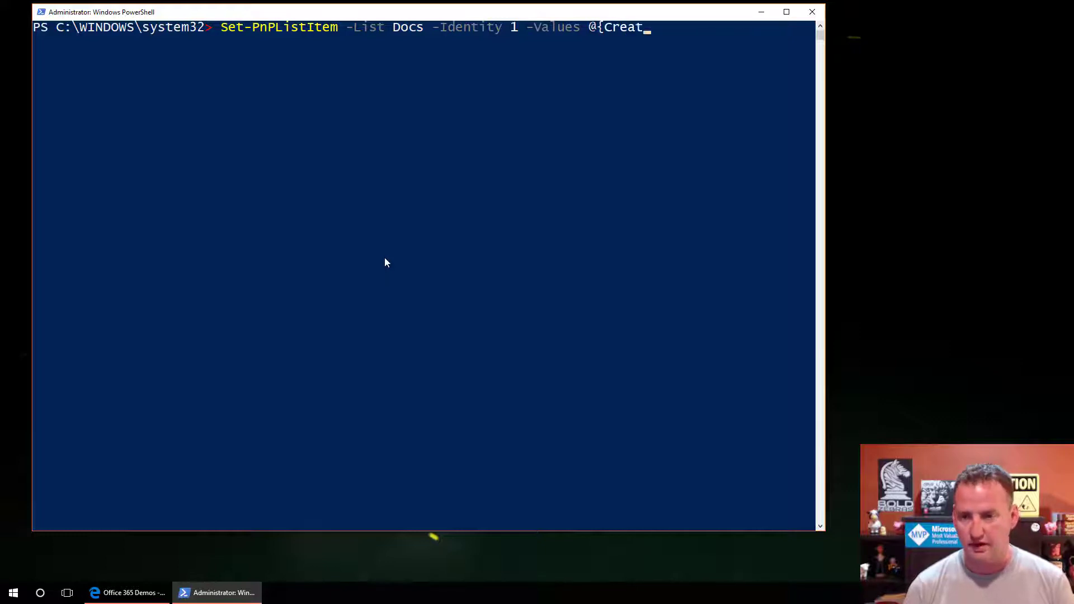
type("ed")
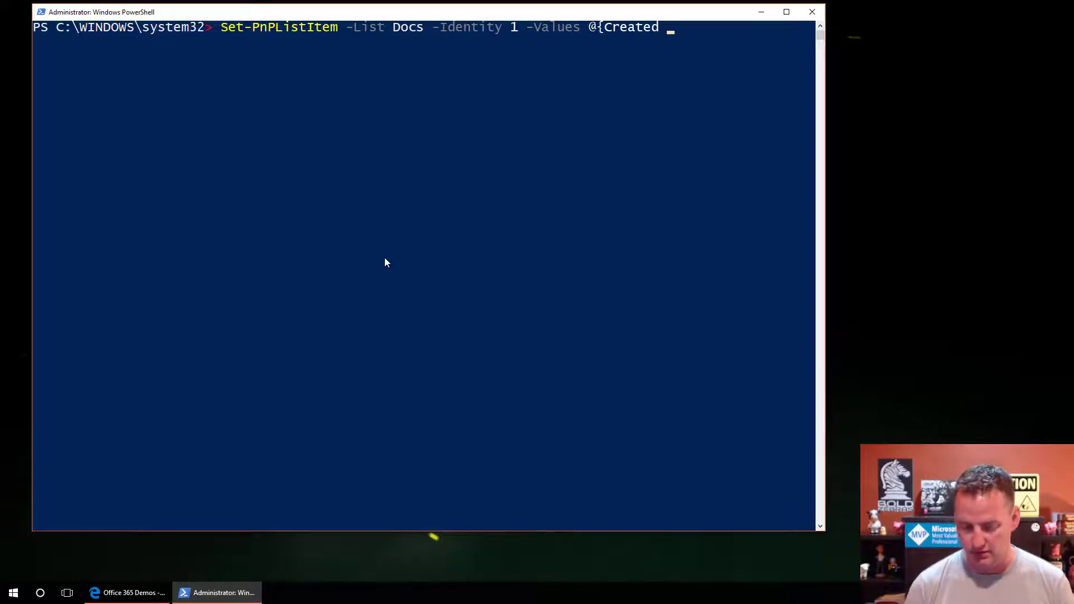
type("= (Get")
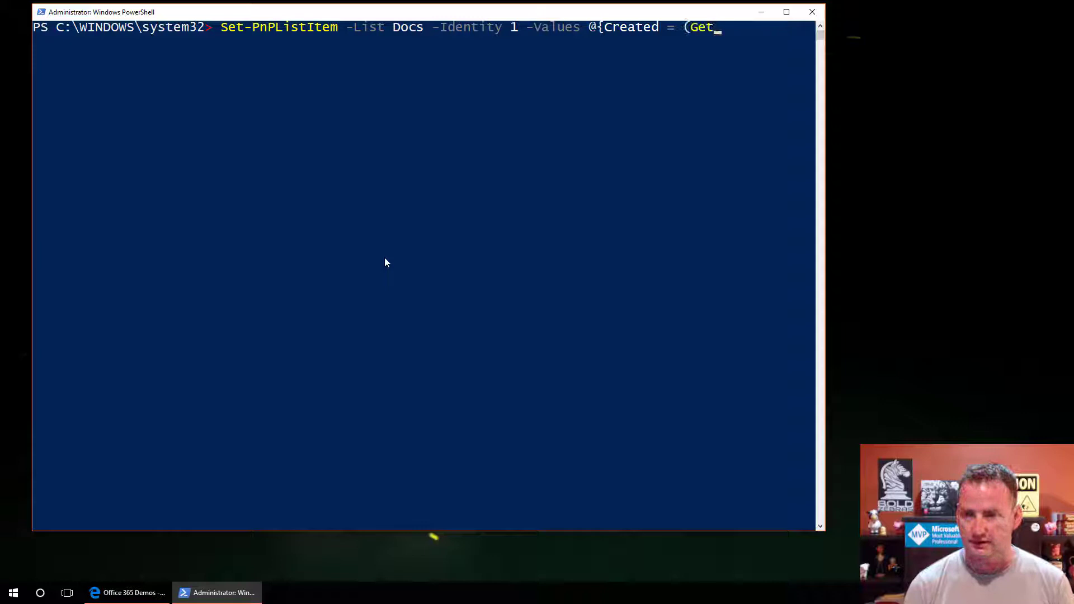
type("-Date")
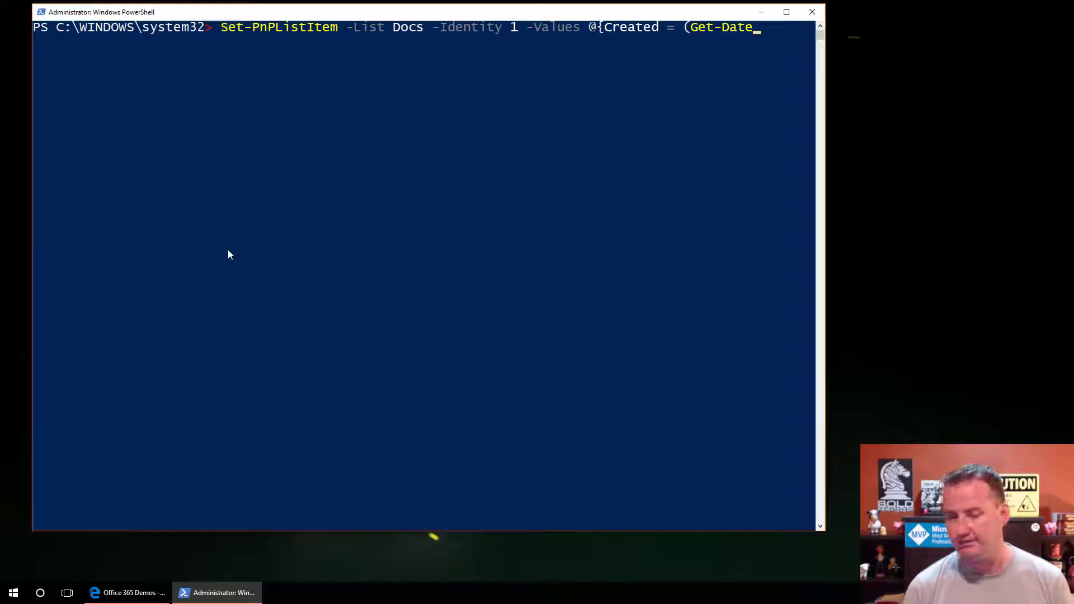
type("12/2")
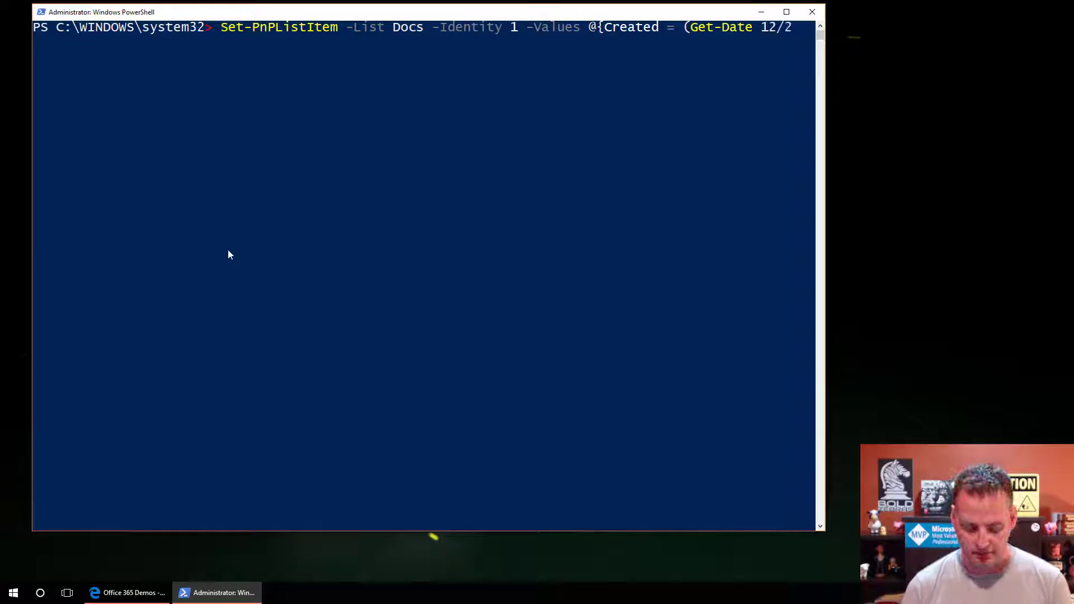
type("5/200")
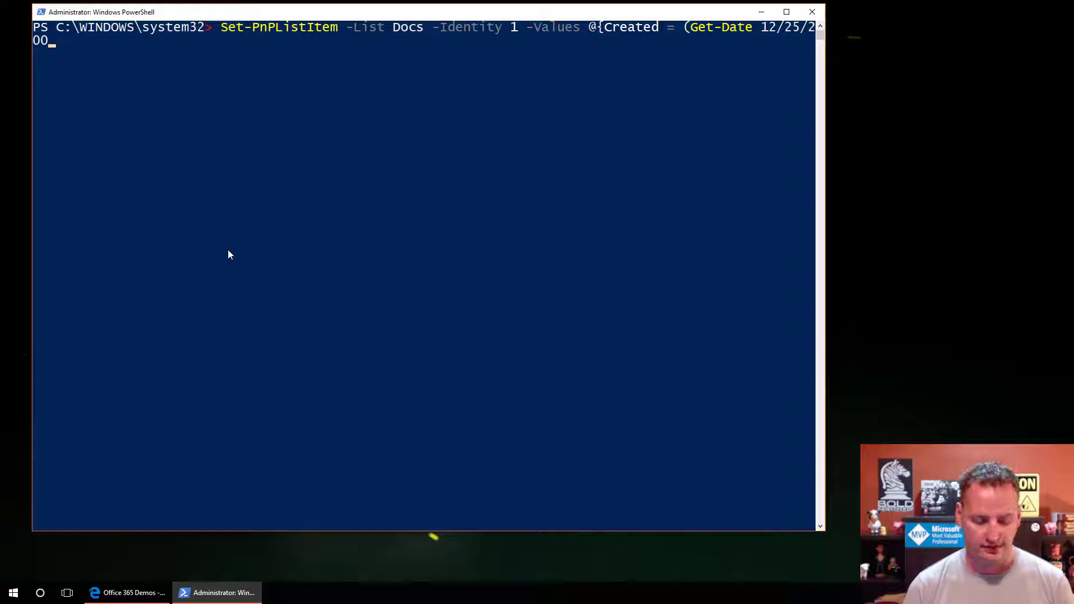
type("7")
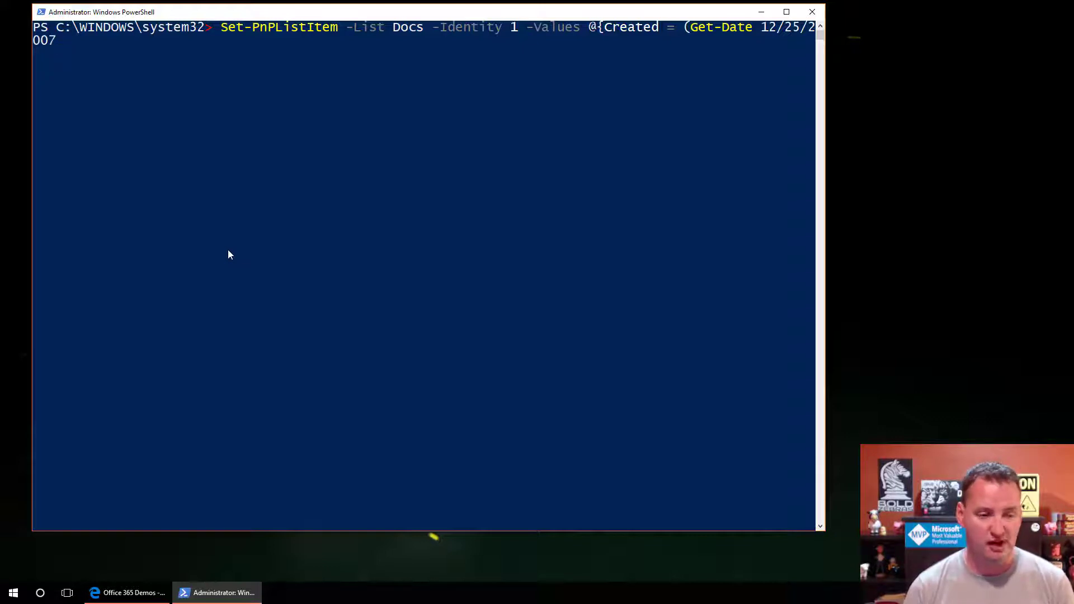
type("9")
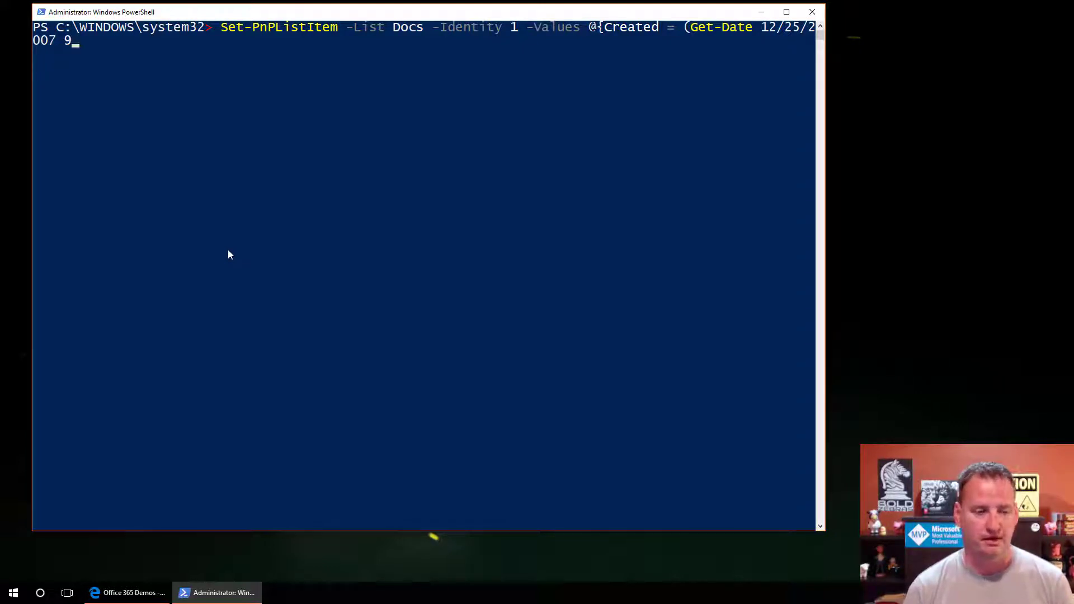
key("Backspace")
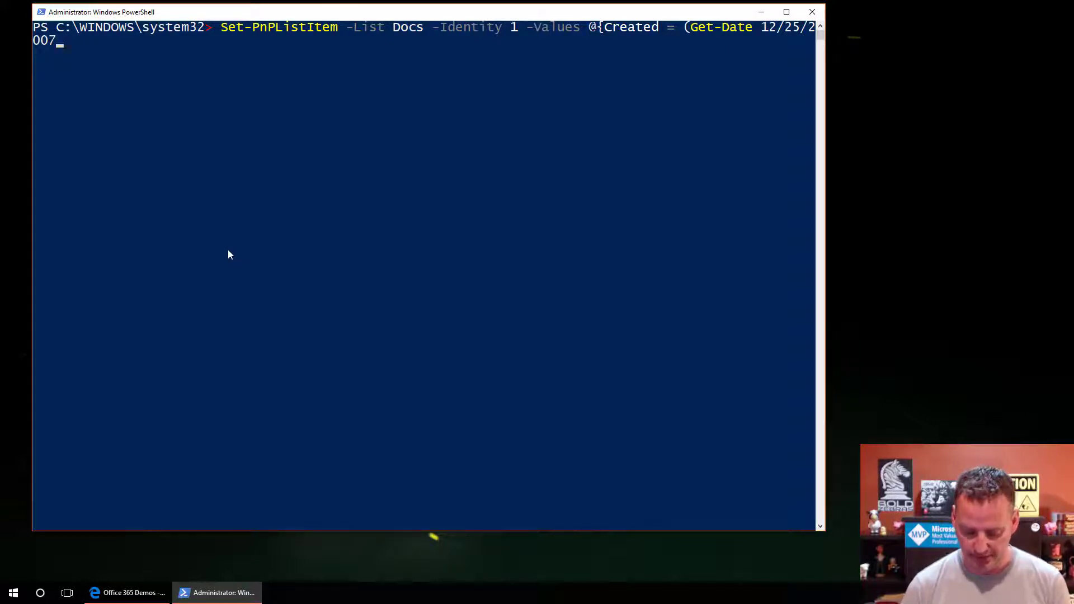
type(")}")
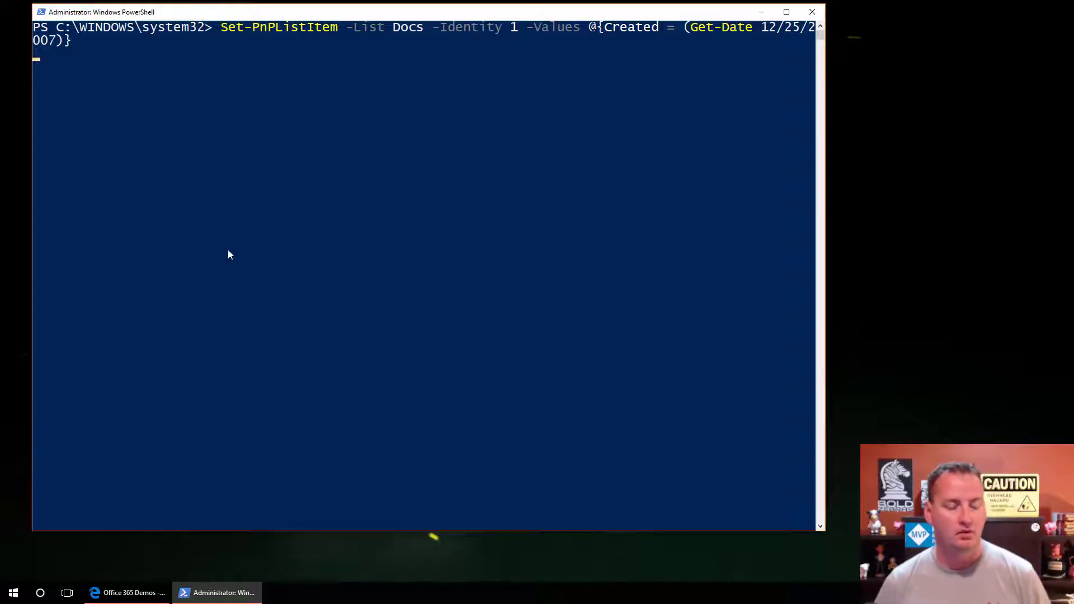
key("Enter")
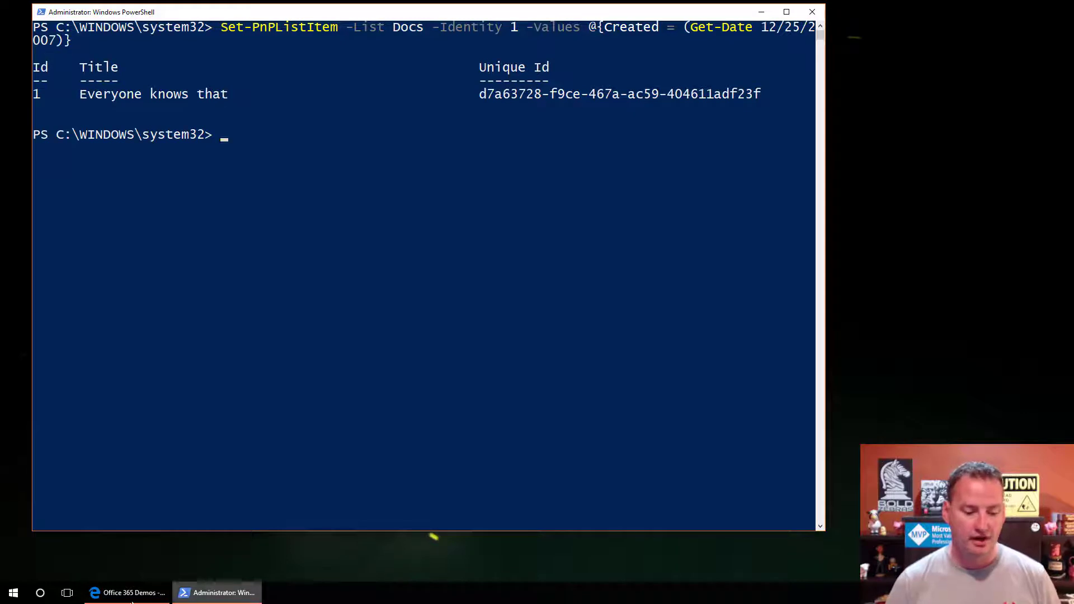
left_click(129, 593)
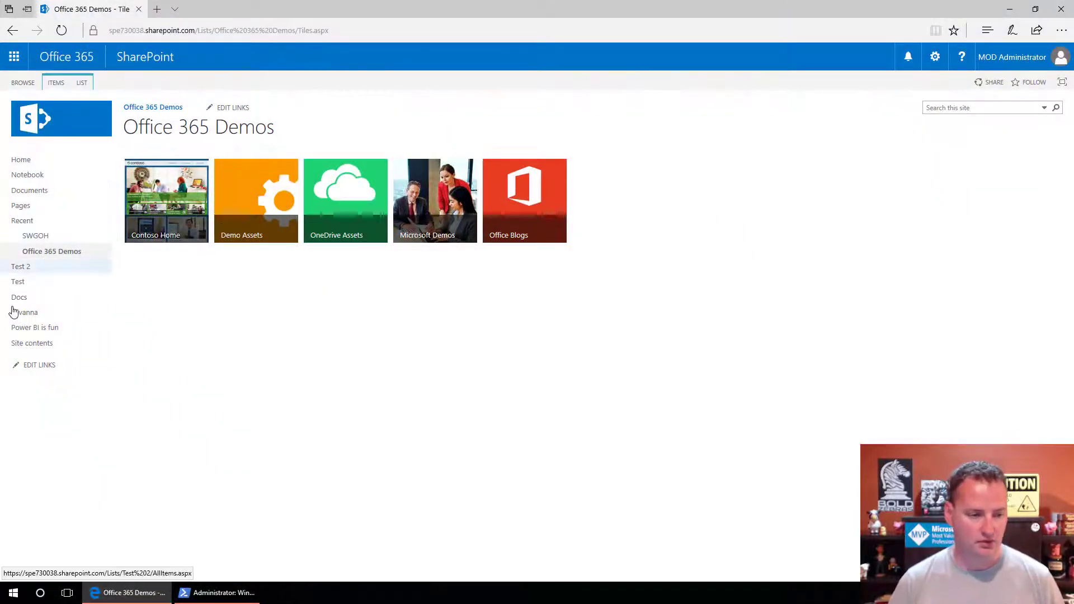
mouse_move(20, 297)
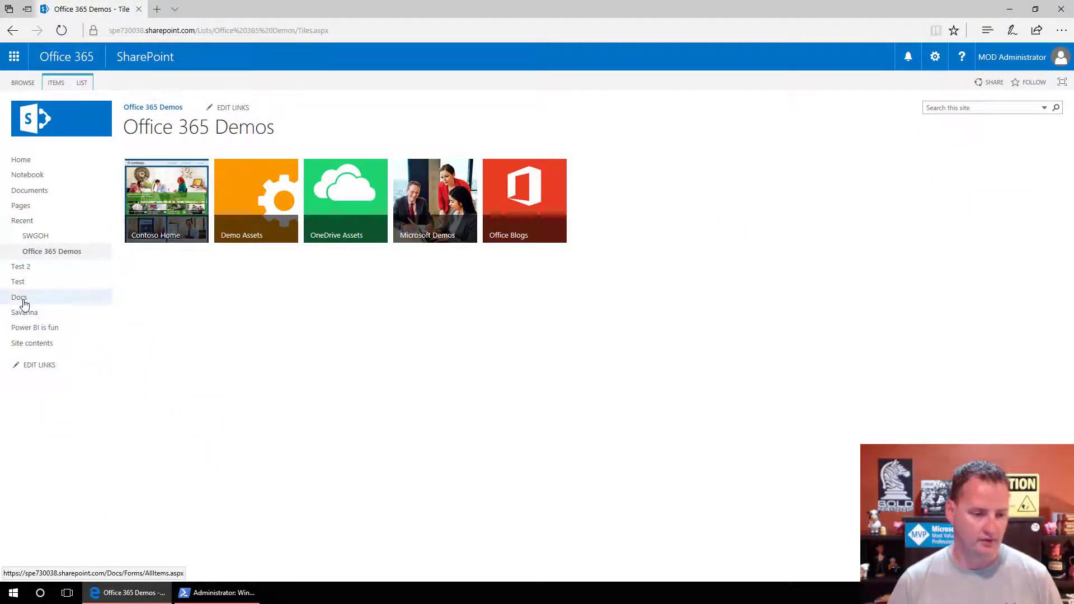
Open the Docs library, showing Todd Smells.docx created 12/24/2007 7:00 PM.
left_click(19, 296)
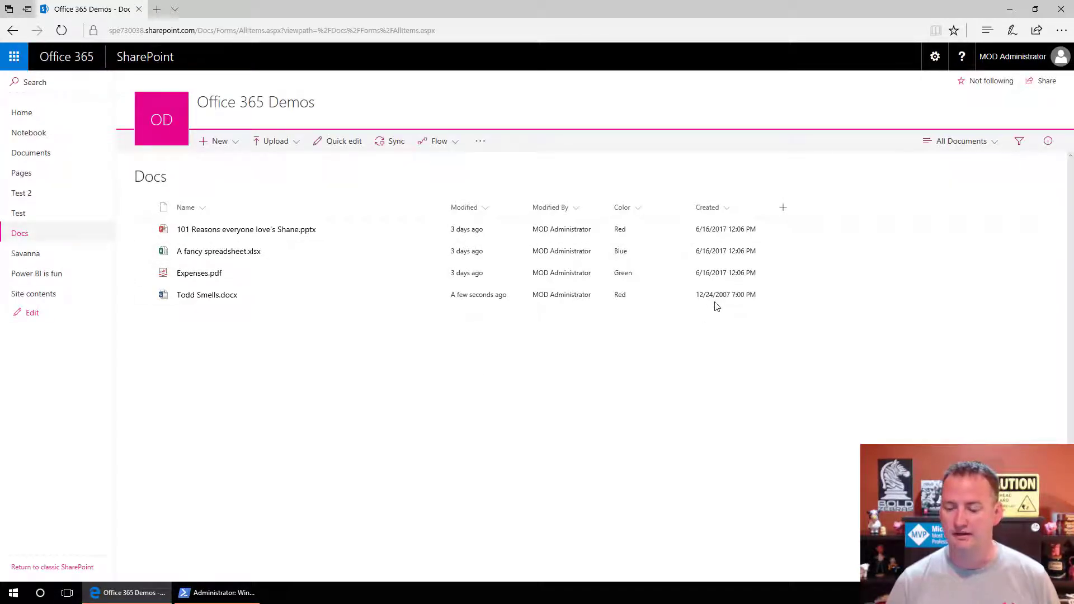
mouse_move(761, 302)
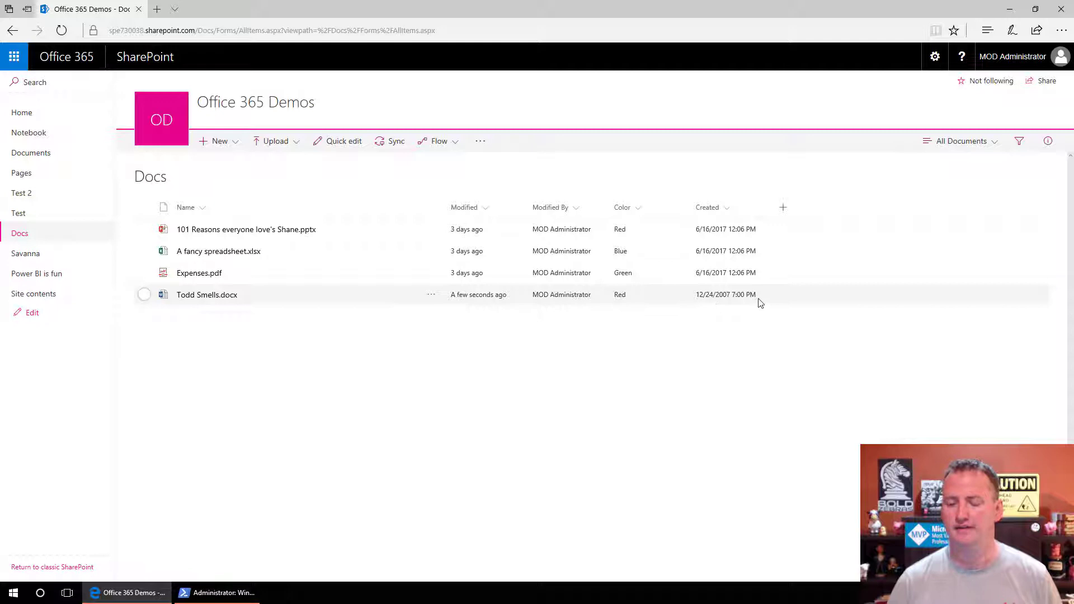
mouse_move(728, 338)
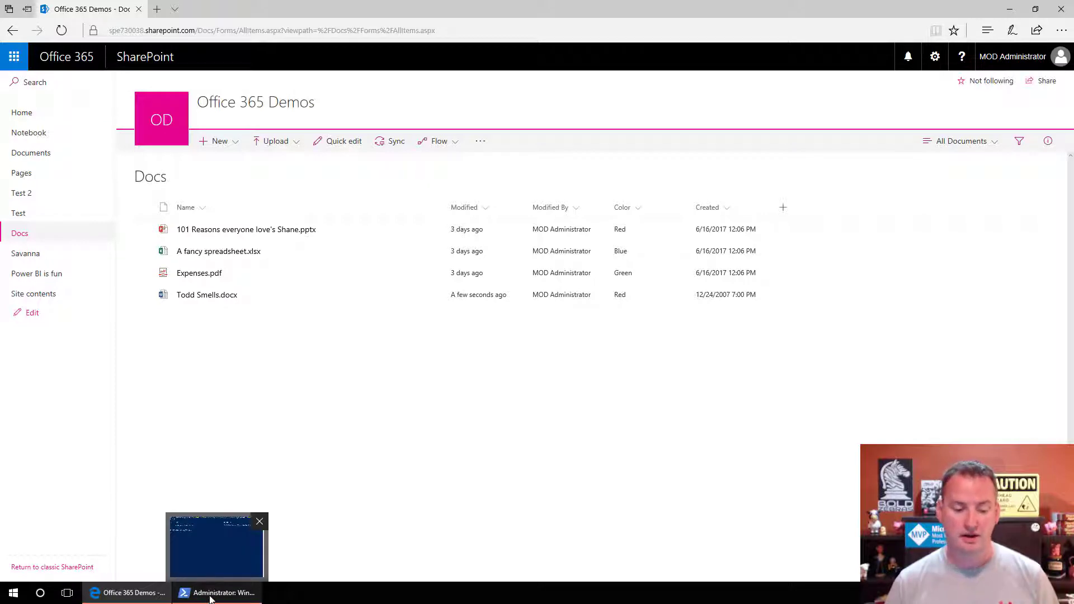
Rerun the item 1 update with Created set to '12/25/2007 9:00 PM'.
left_click(217, 593)
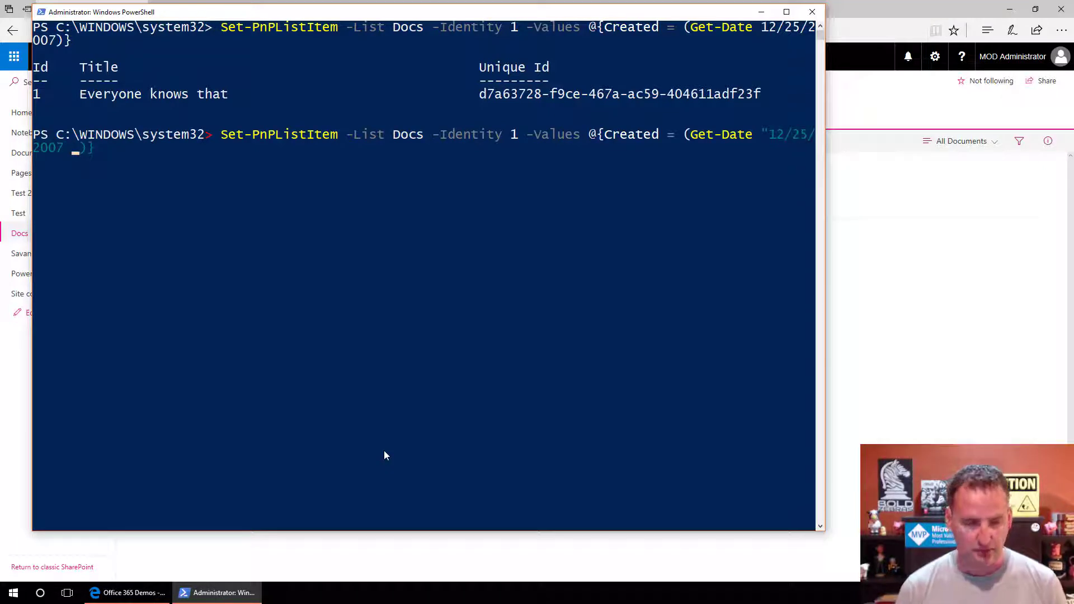
type("9")
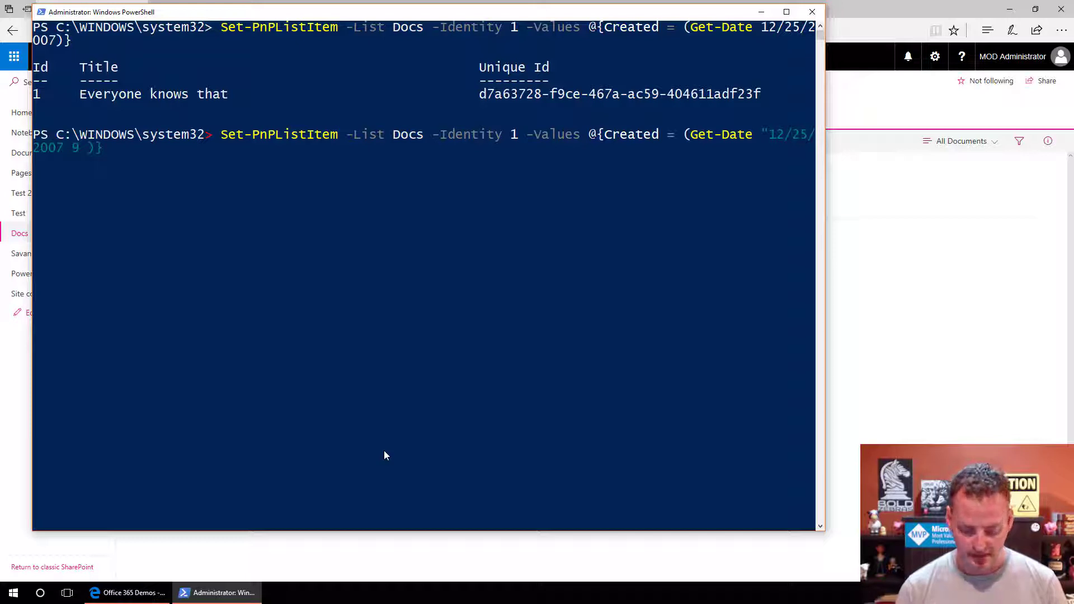
type(":00 PM")
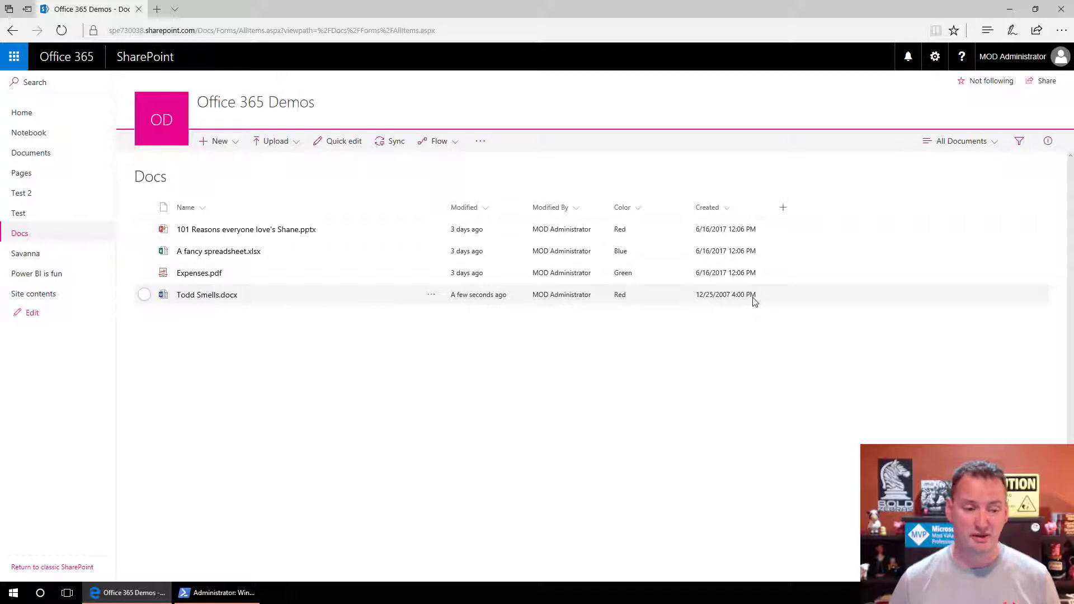
mouse_move(26, 257)
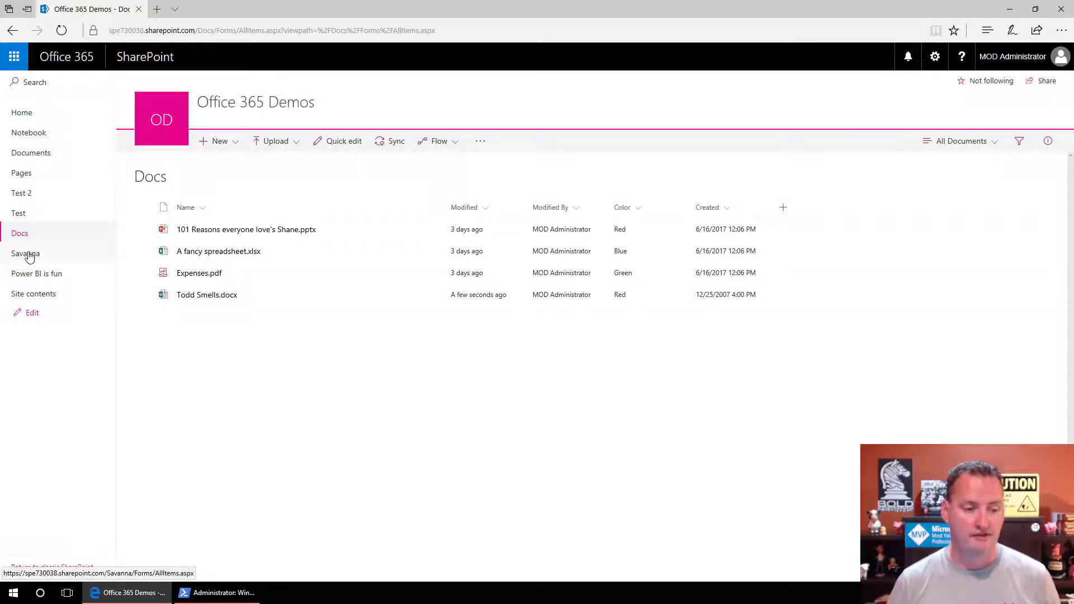
Confirm the Savanna library is empty, then return to the Docs library.
left_click(25, 254)
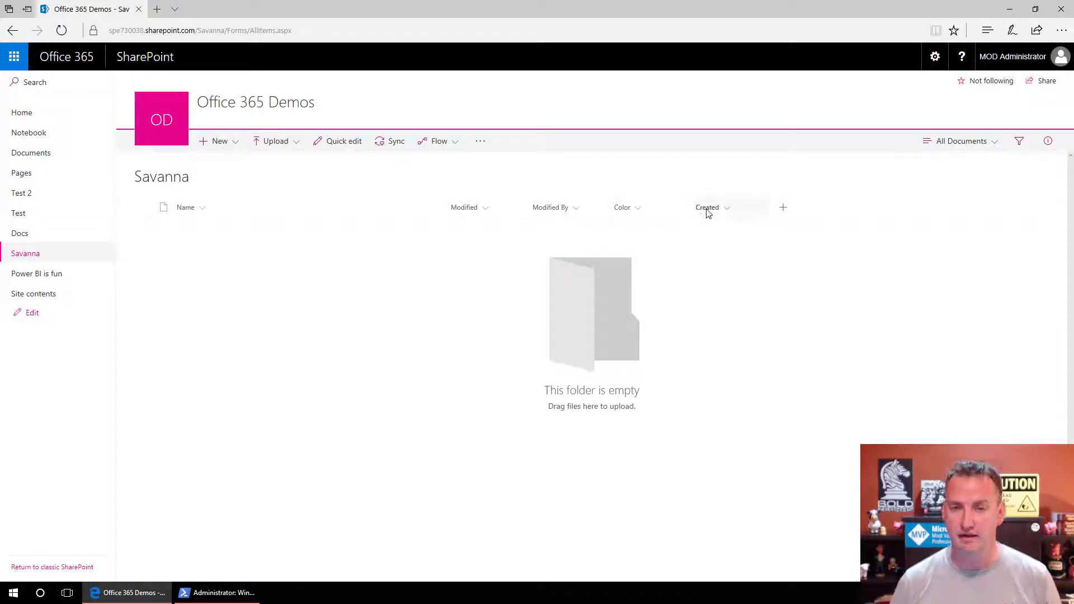
left_click(20, 233)
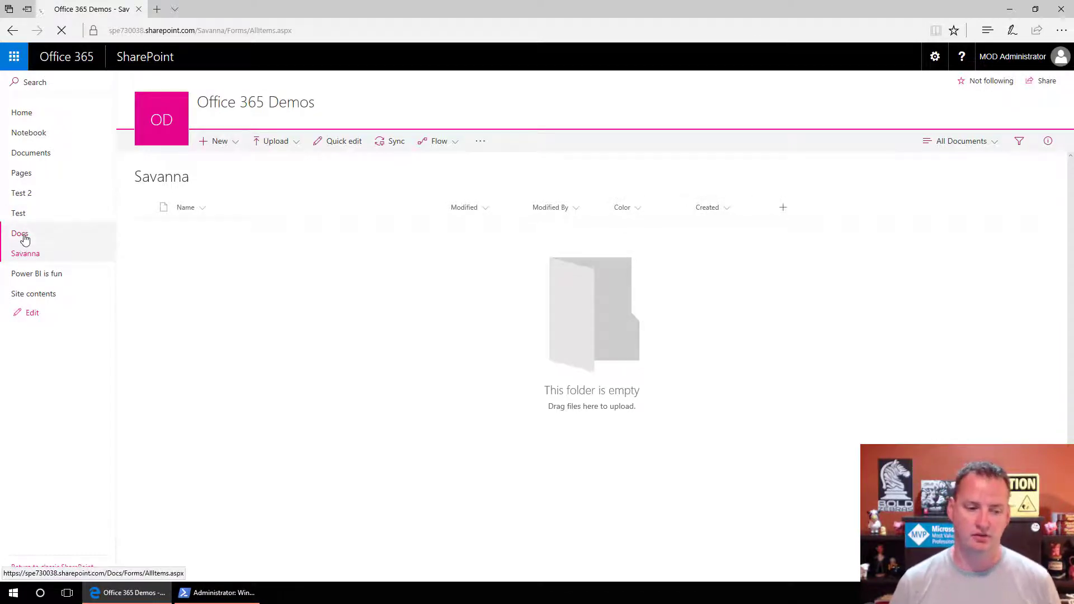
left_click(20, 232)
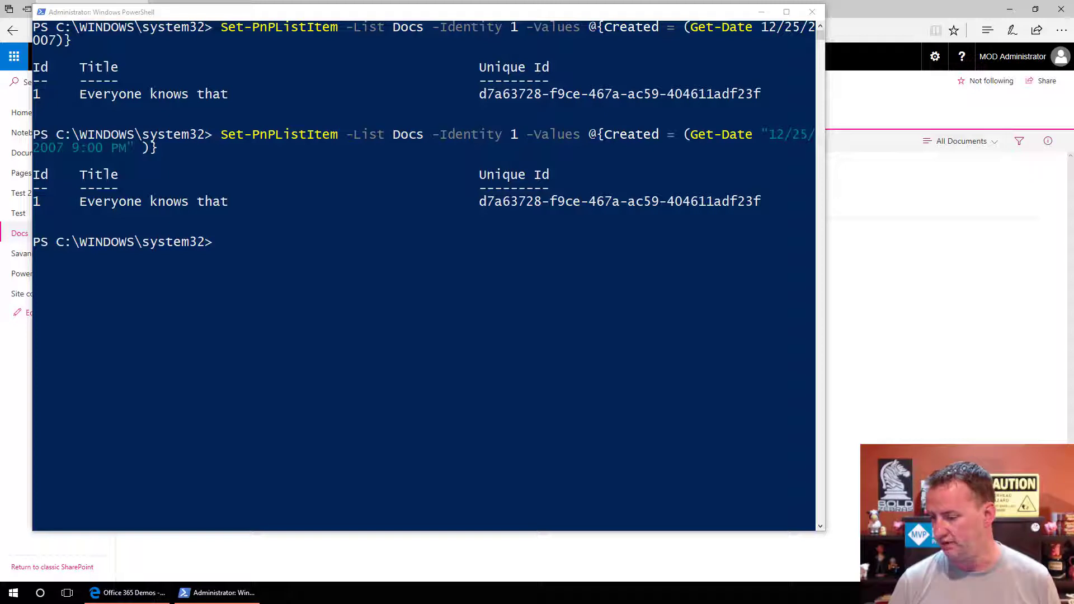
mouse_move(196, 262)
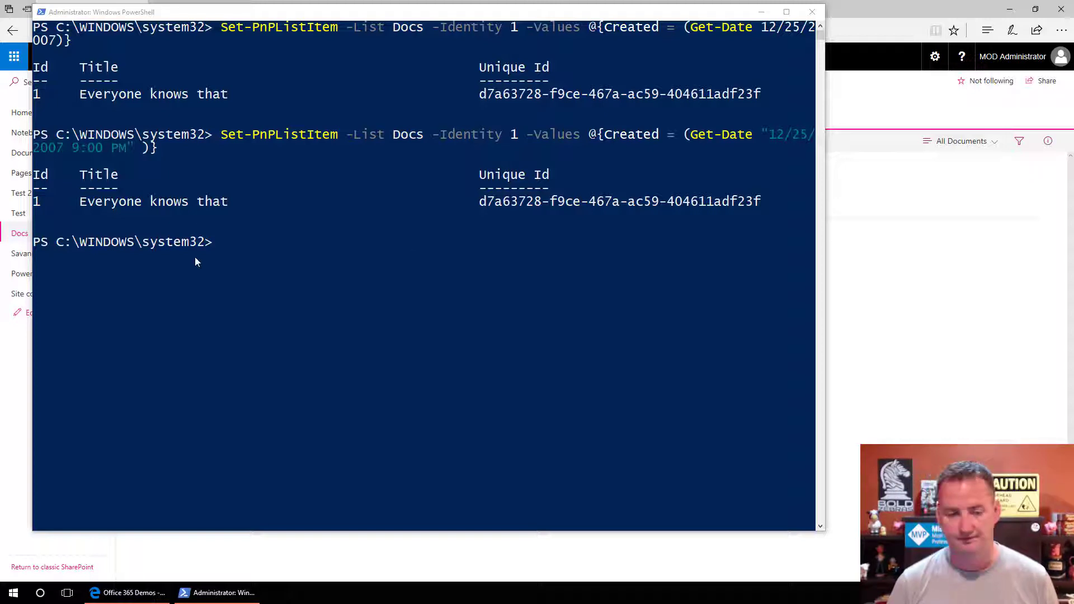
Enter the foreach loop that copies Docs files into Savanna and sets Color and Created.
type("ce")
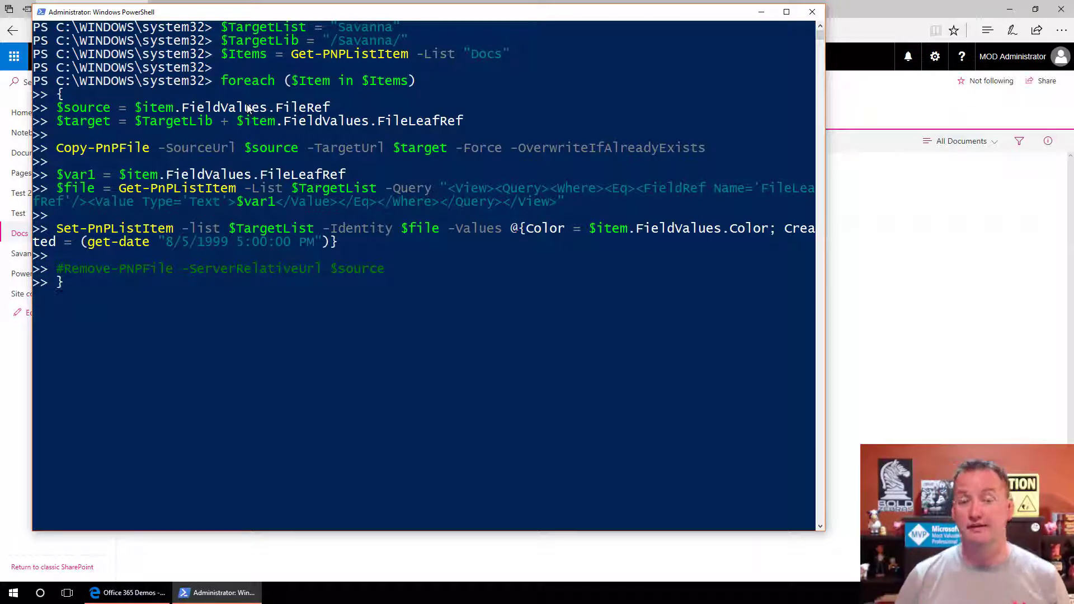
key("Enter")
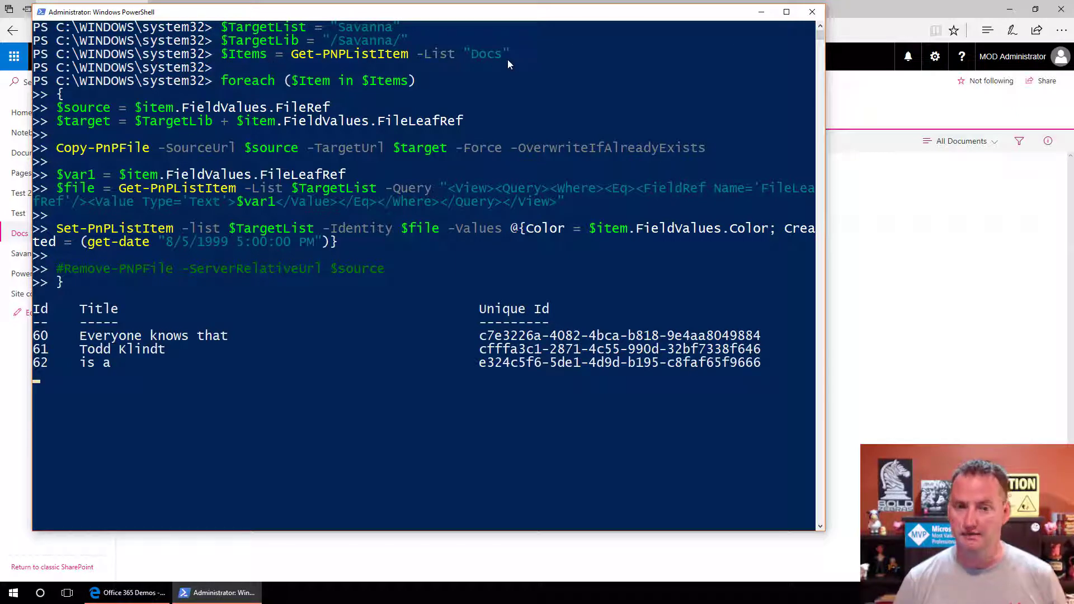
mouse_move(240, 93)
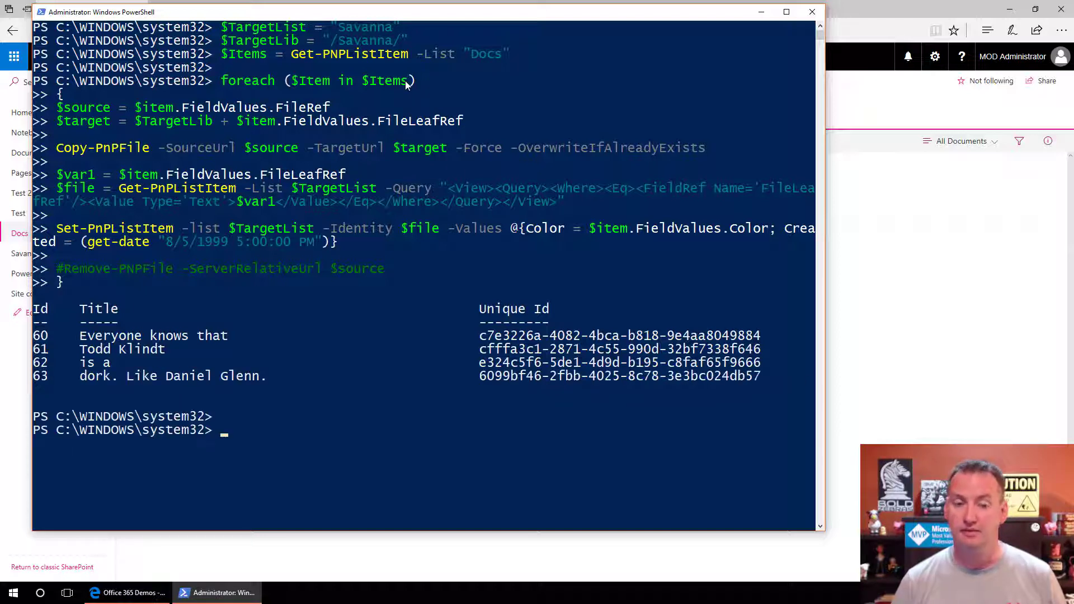
mouse_move(114, 129)
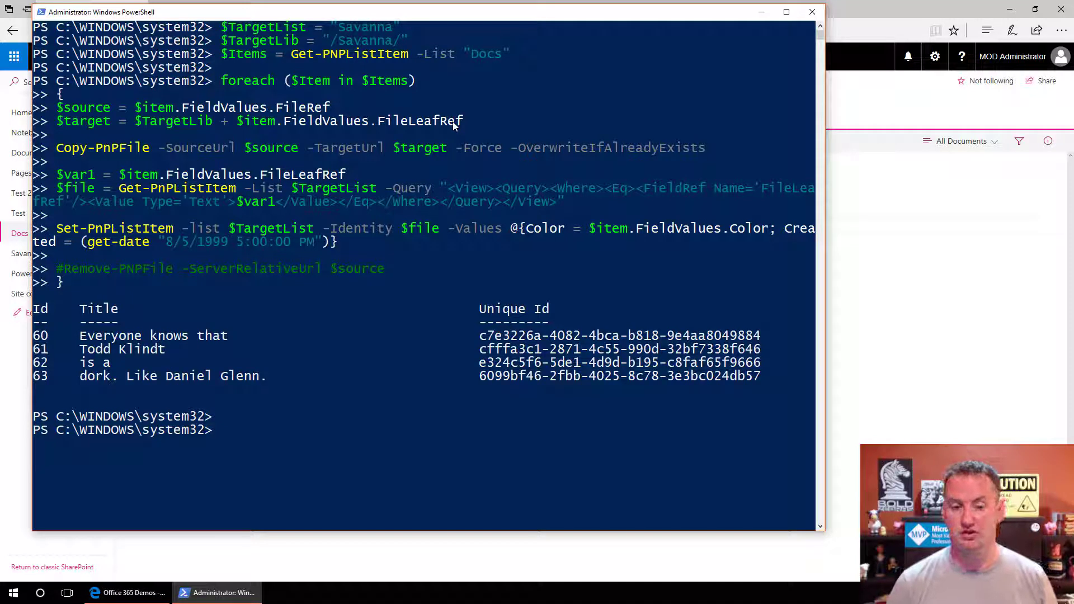
mouse_move(348, 138)
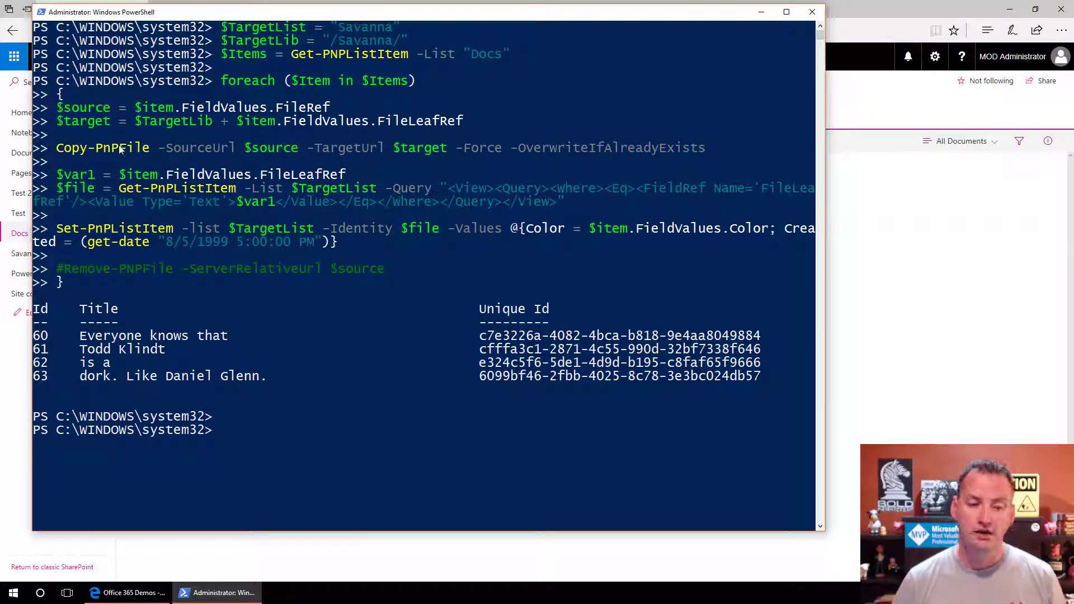
mouse_move(223, 153)
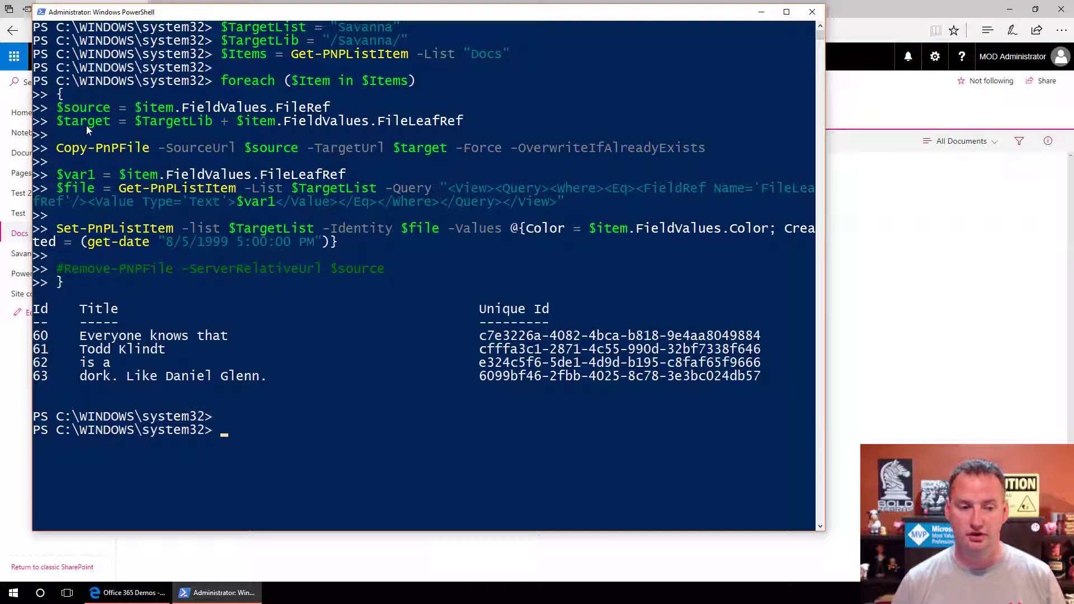
mouse_move(490, 161)
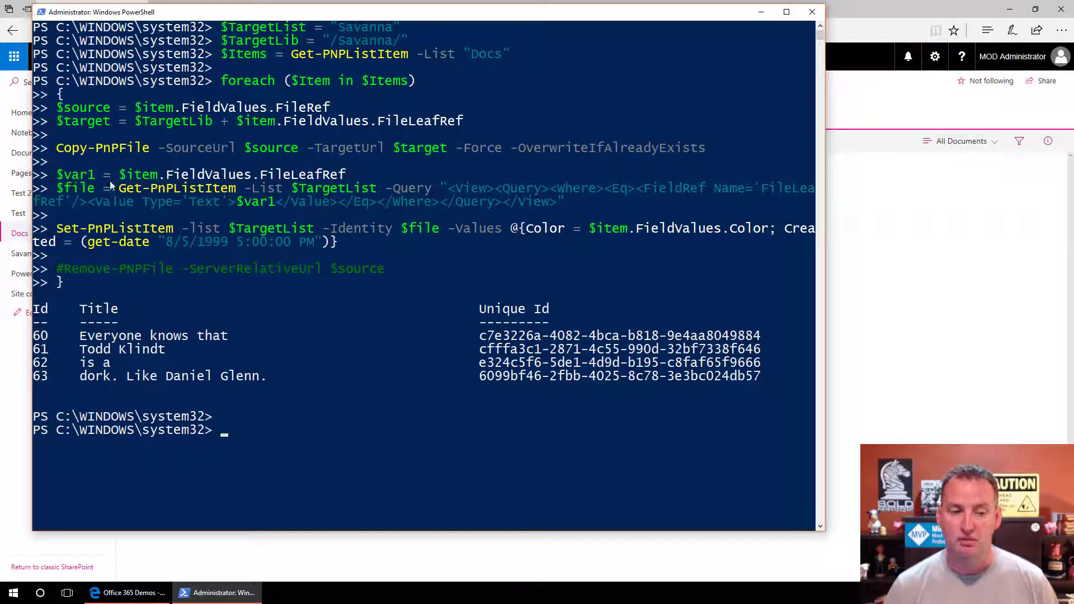
mouse_move(251, 185)
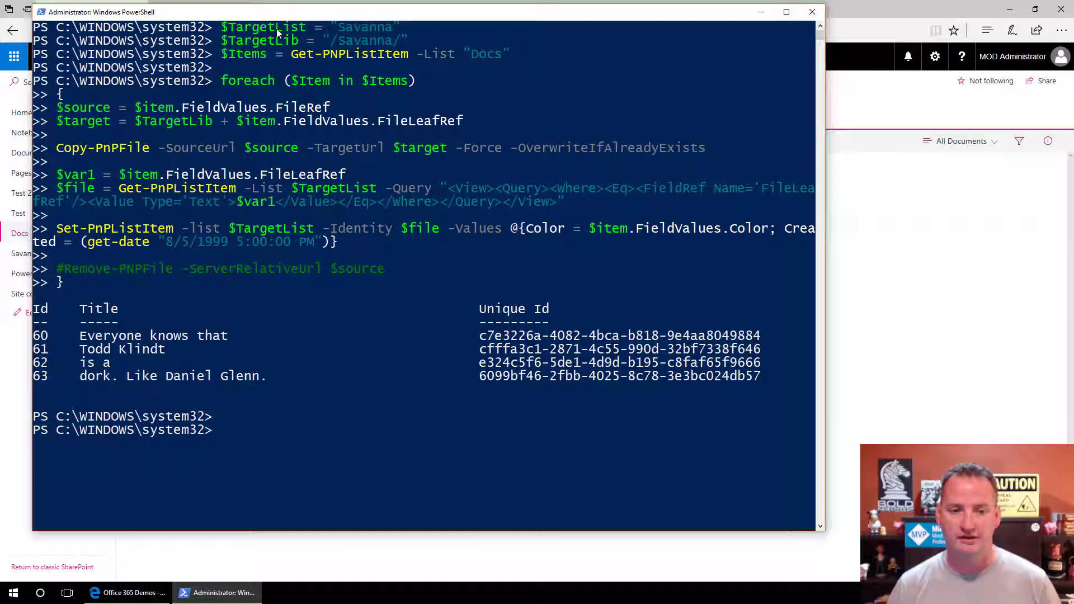
mouse_move(437, 194)
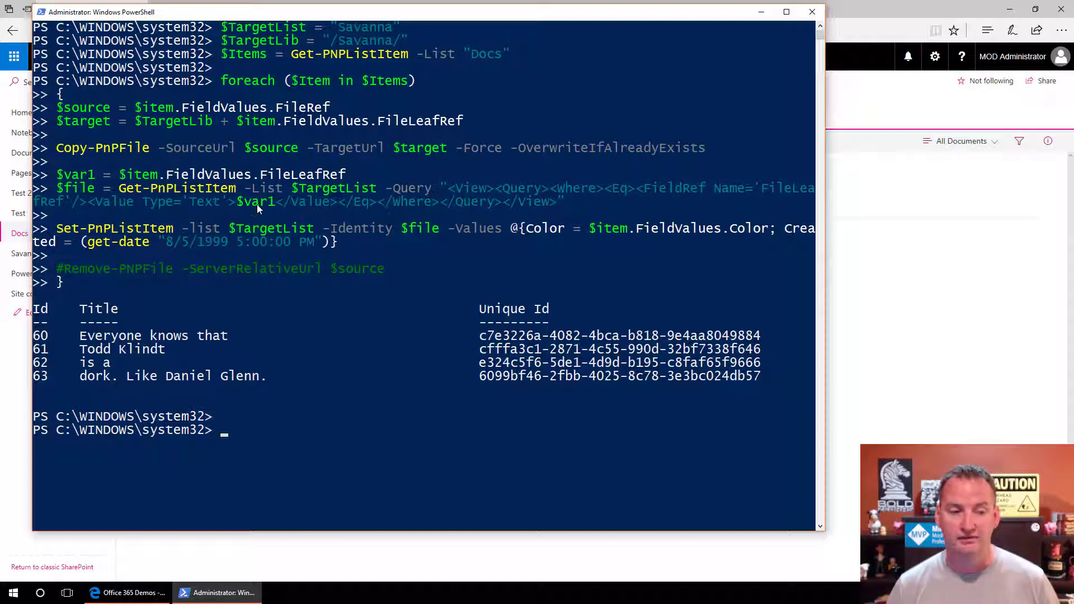
mouse_move(101, 183)
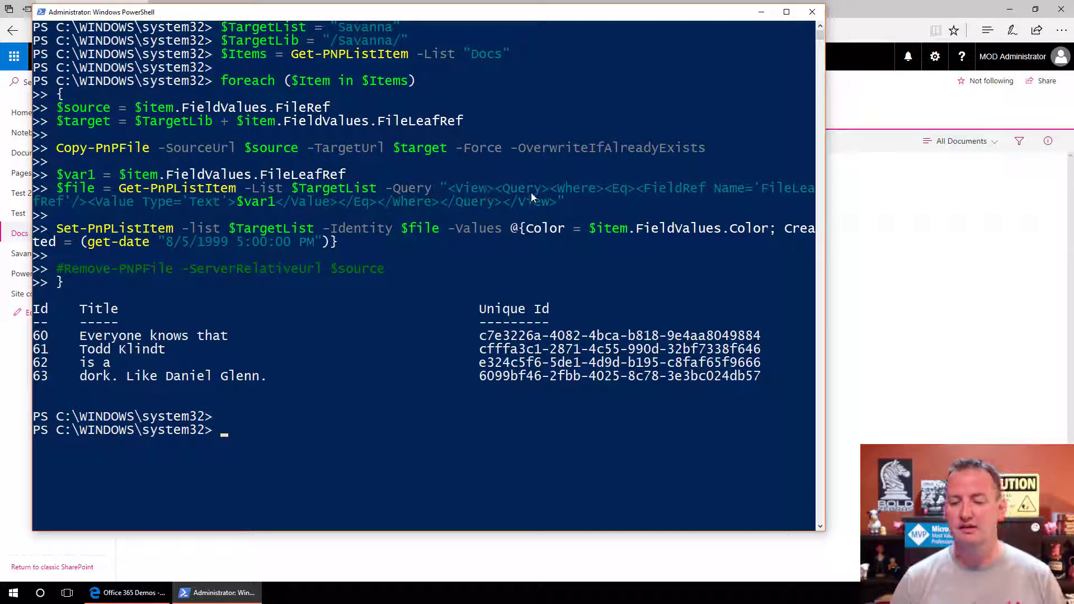
mouse_move(676, 198)
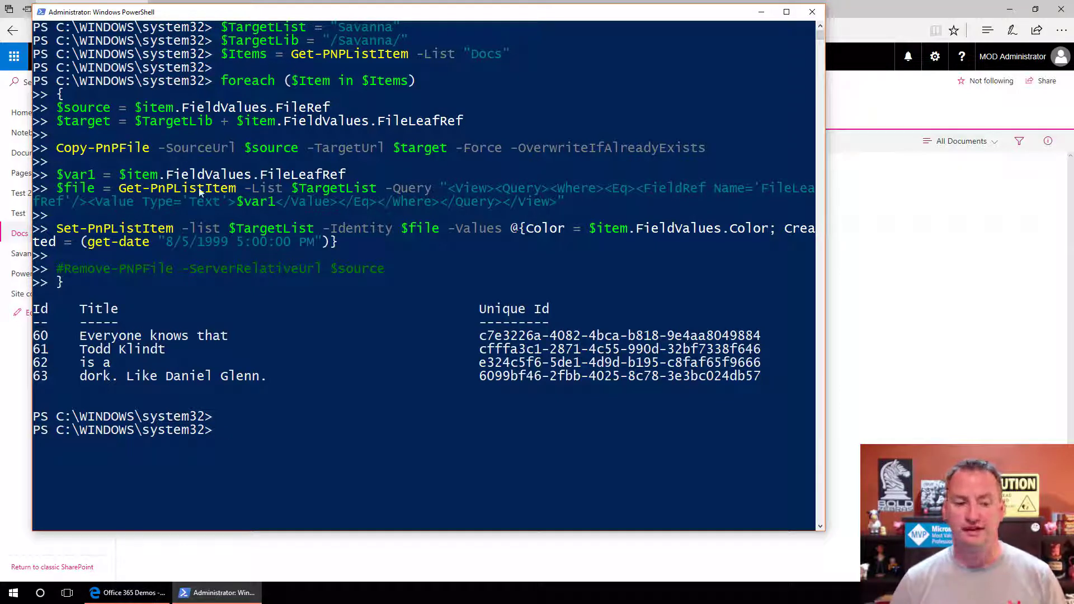
mouse_move(286, 177)
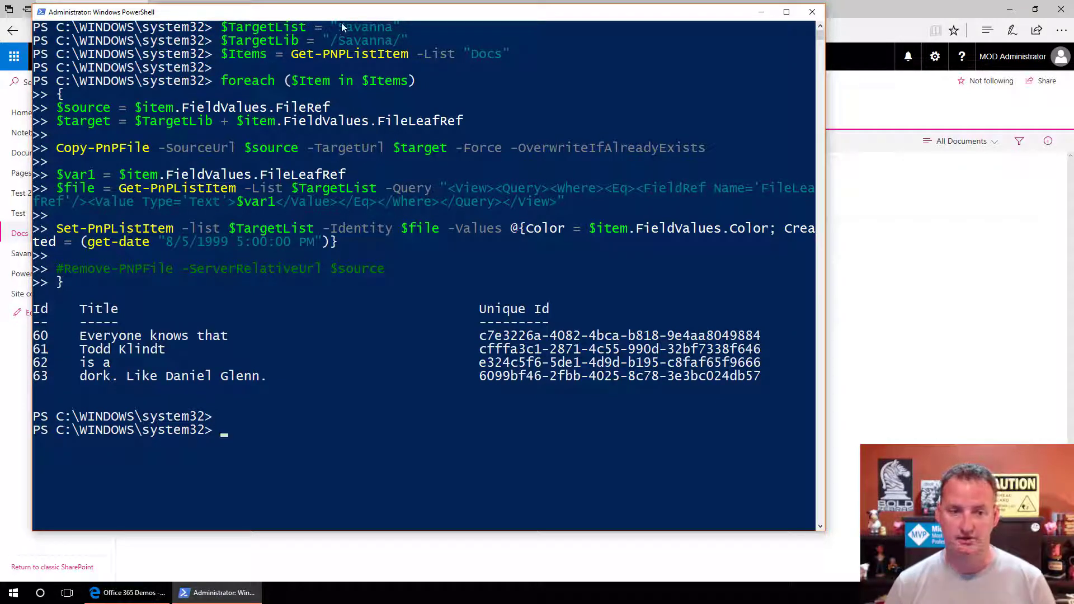
mouse_move(400, 233)
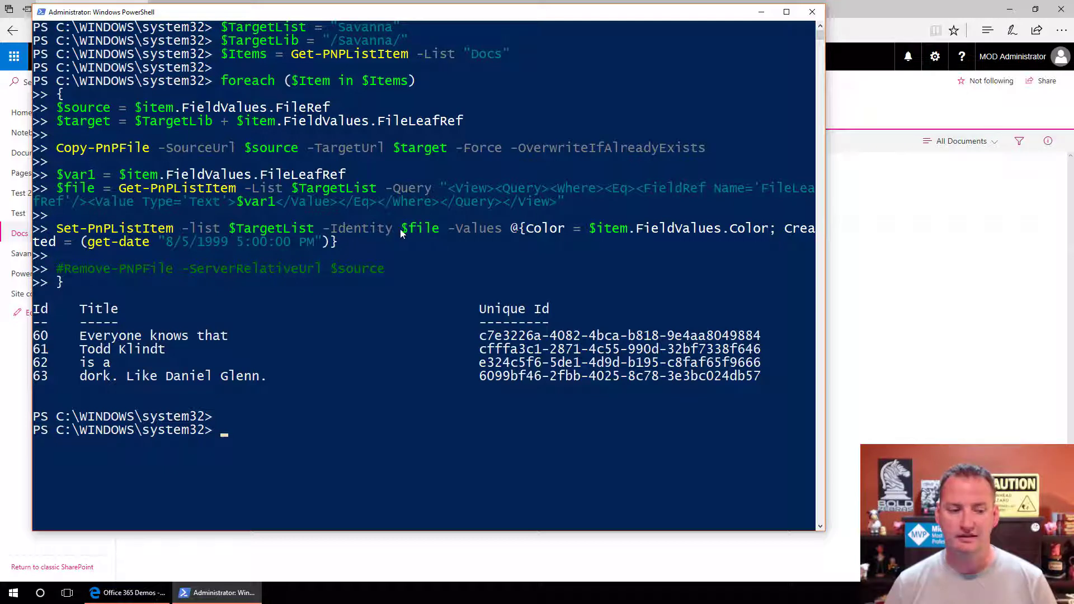
mouse_move(252, 197)
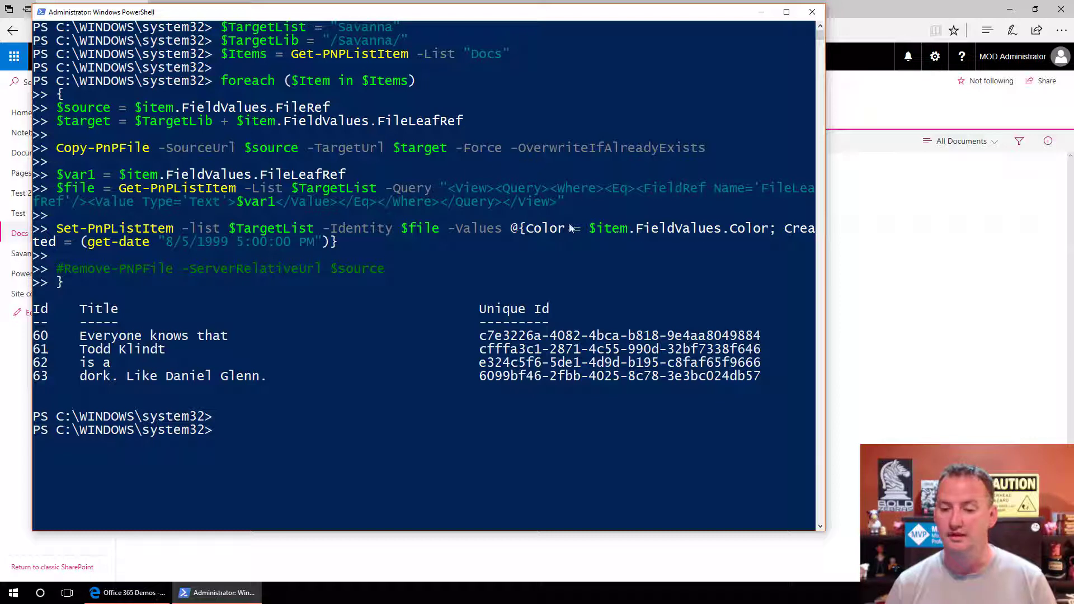
mouse_move(695, 248)
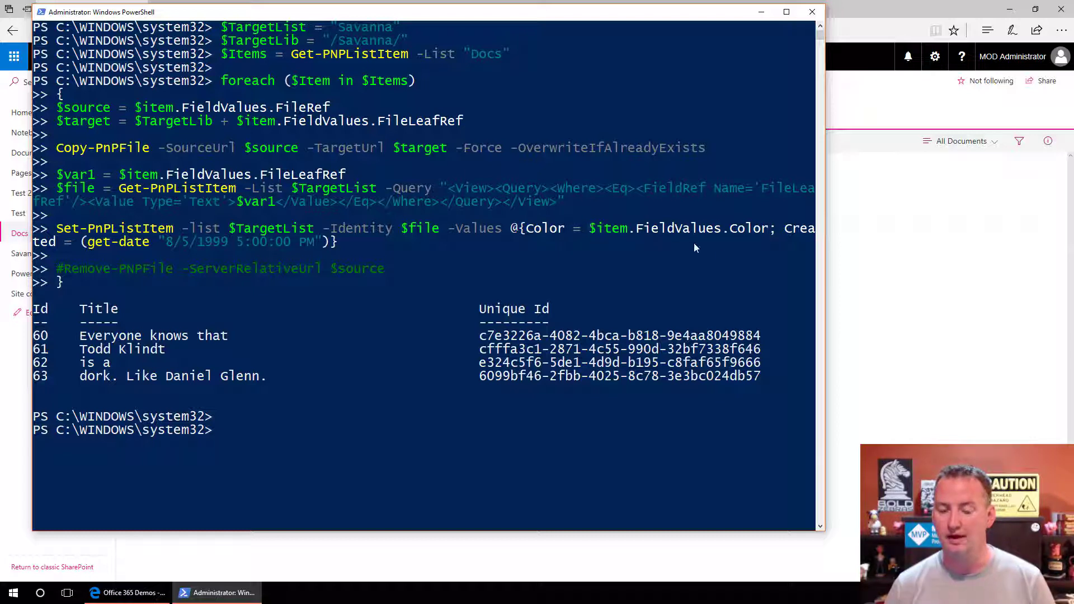
mouse_move(70, 264)
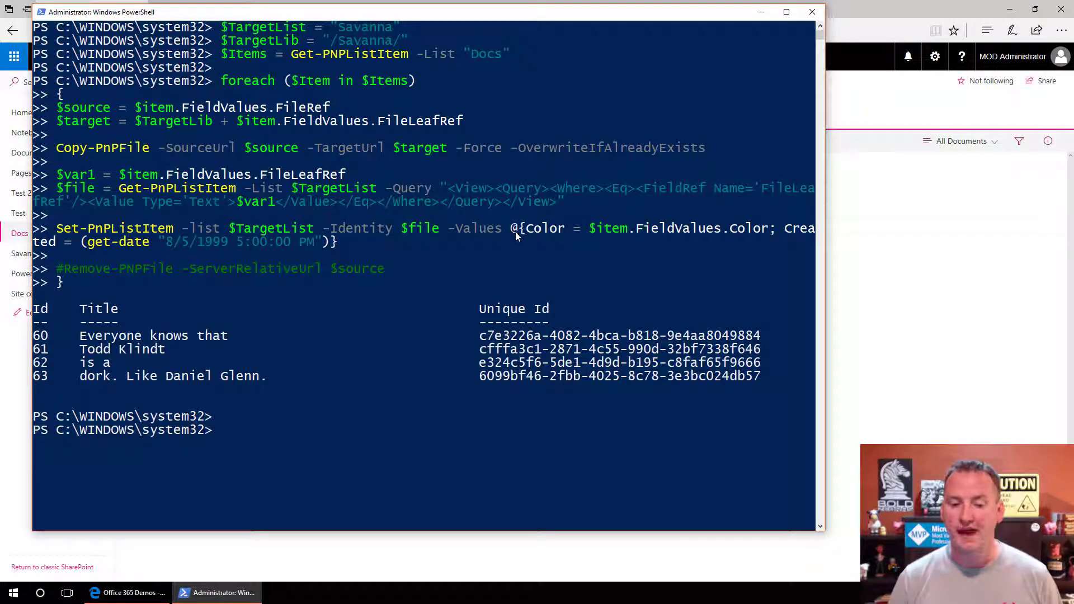
mouse_move(507, 248)
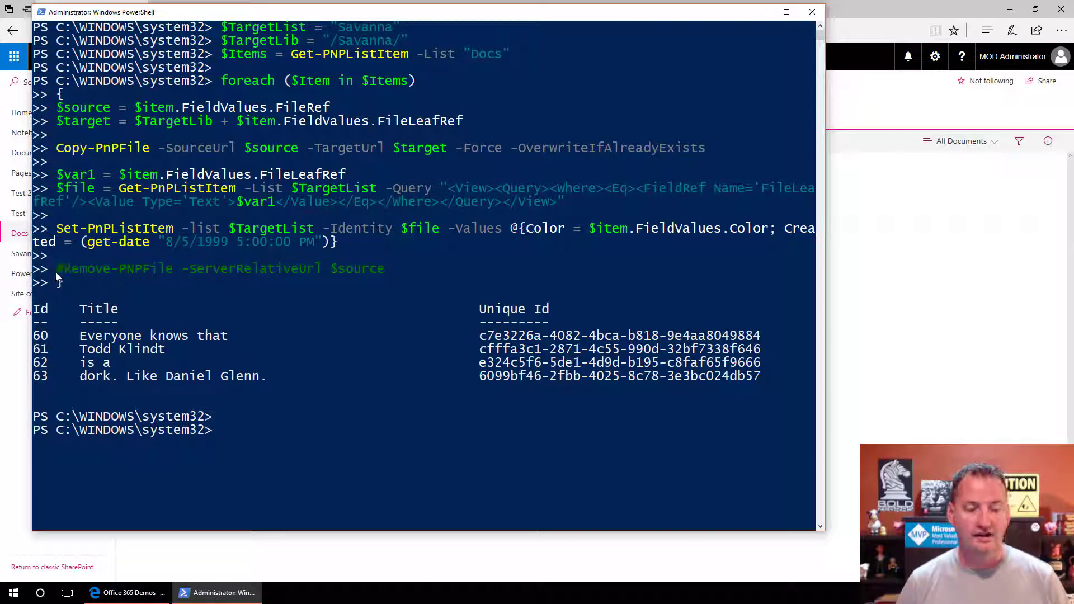
mouse_move(356, 275)
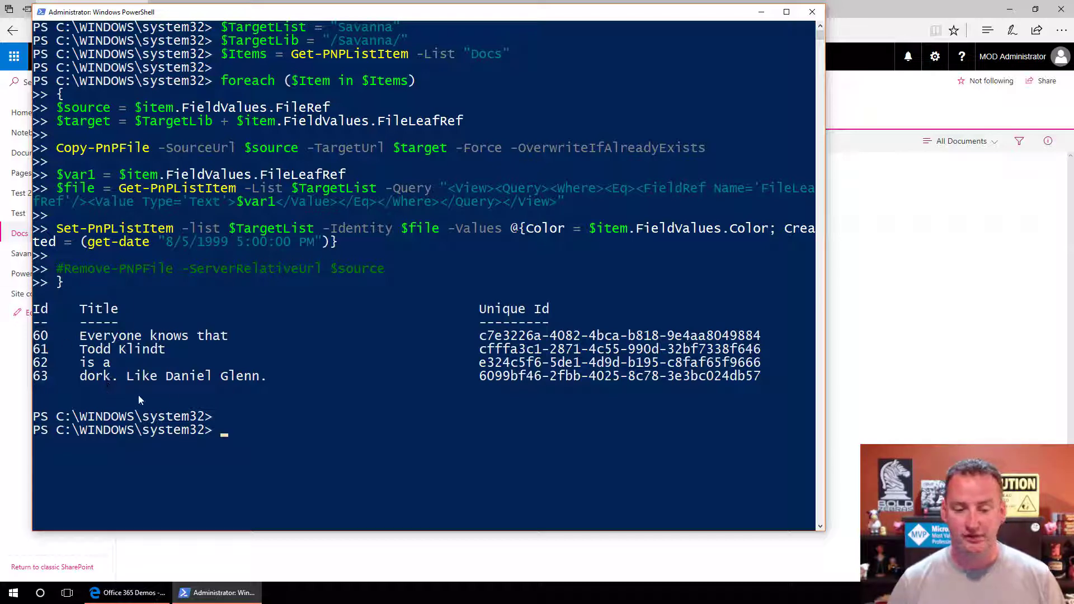
Open the Savanna library in Edge to check the four copied files and their Created dates.
left_click(128, 592)
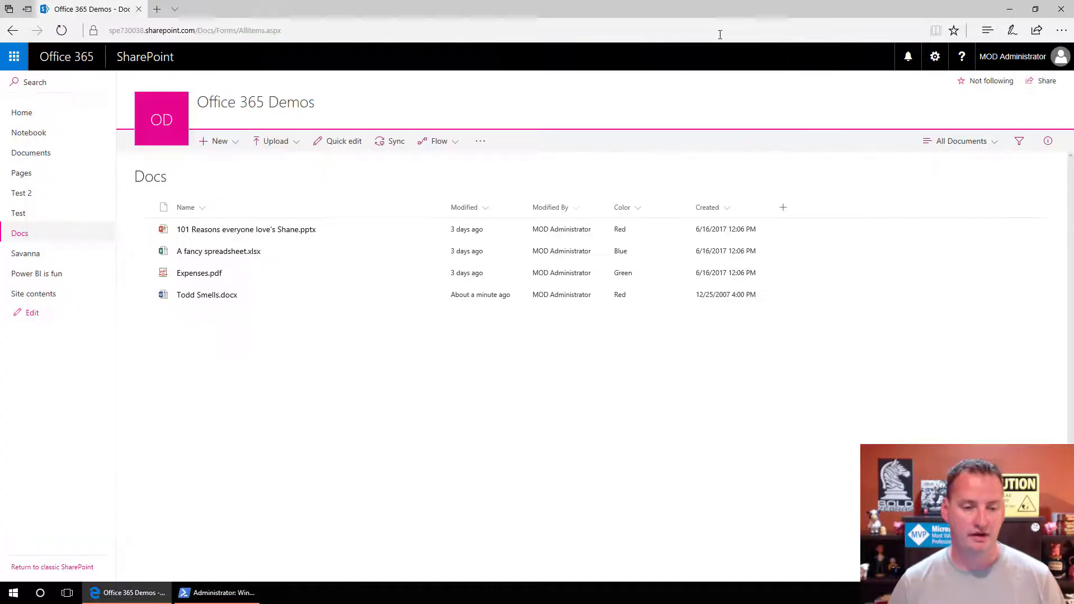
left_click(25, 254)
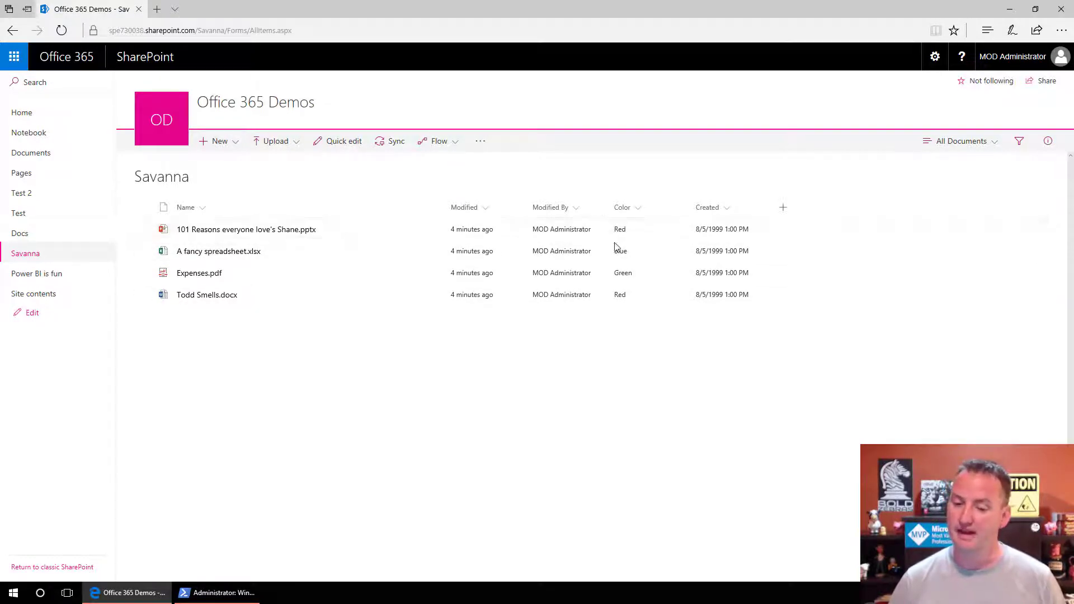
mouse_move(621, 229)
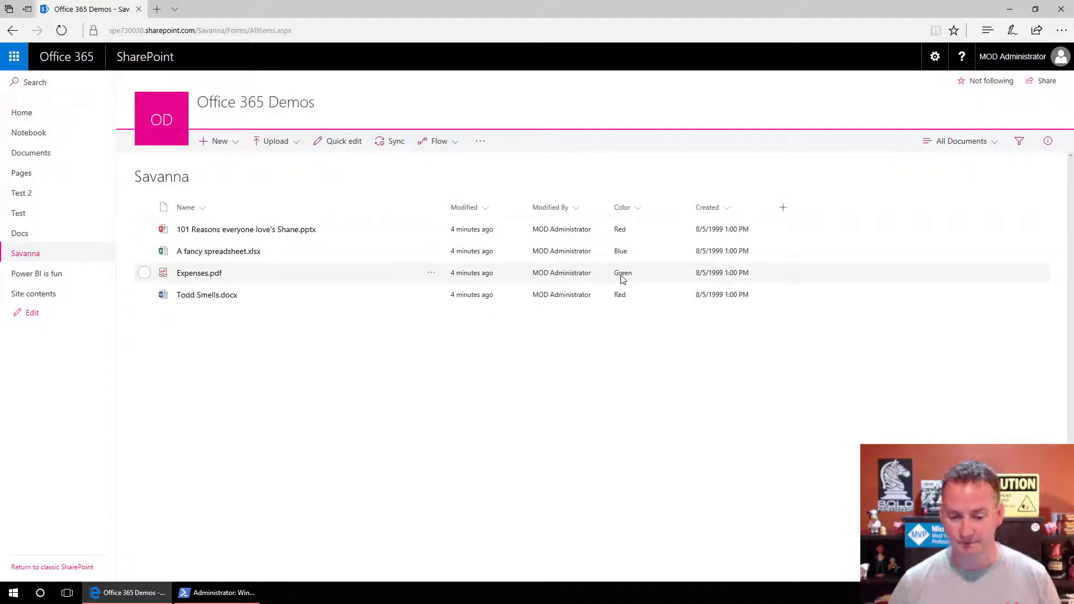
mouse_move(629, 251)
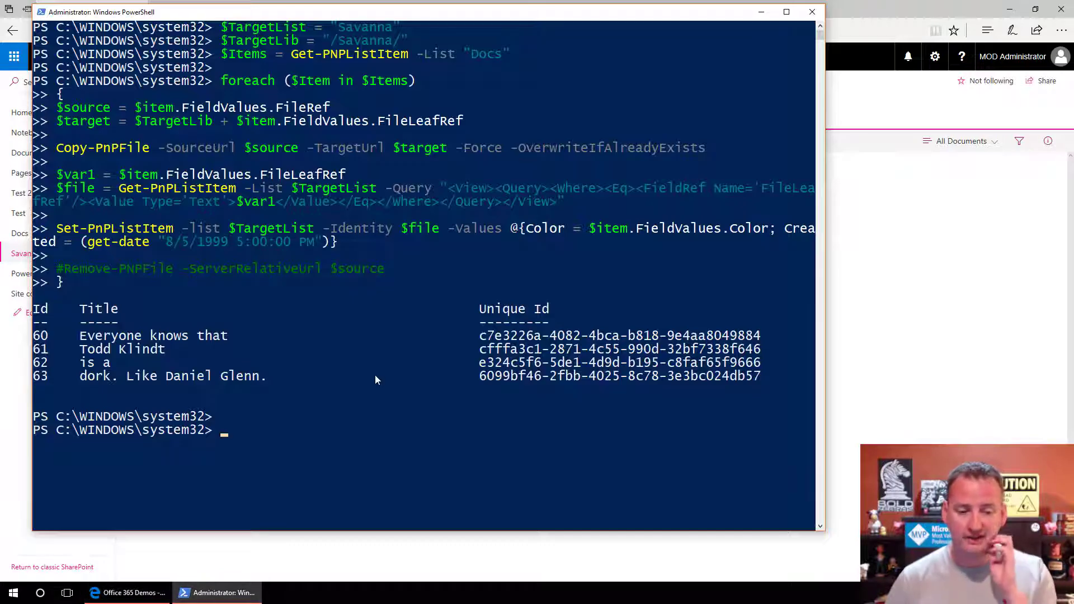
mouse_move(688, 237)
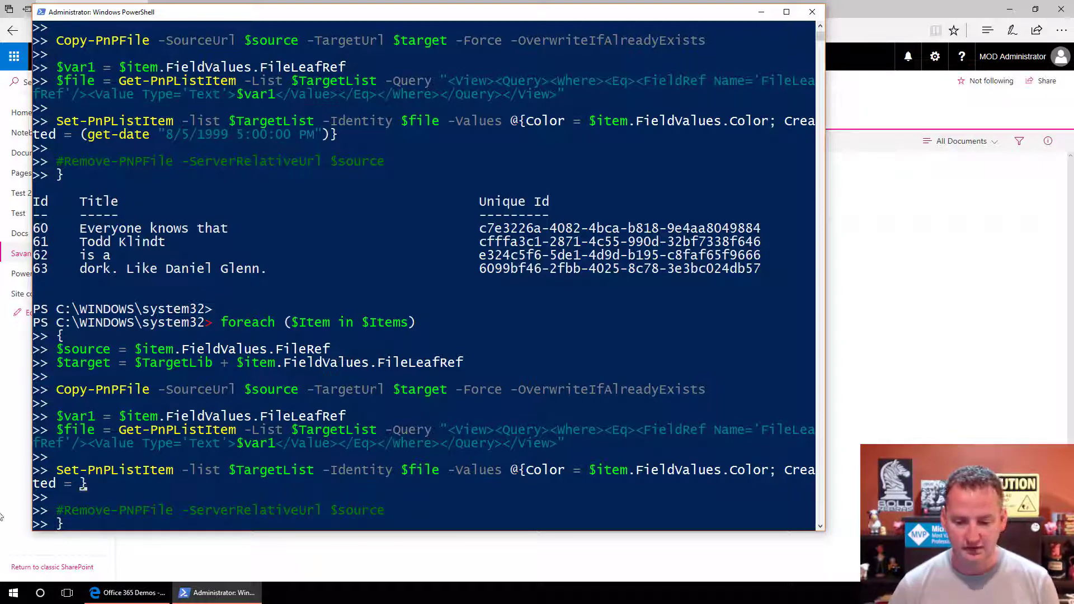
Change the loop's Created value from get-date to $item.FieldValues.Created and rerun it.
type("$item.fi")
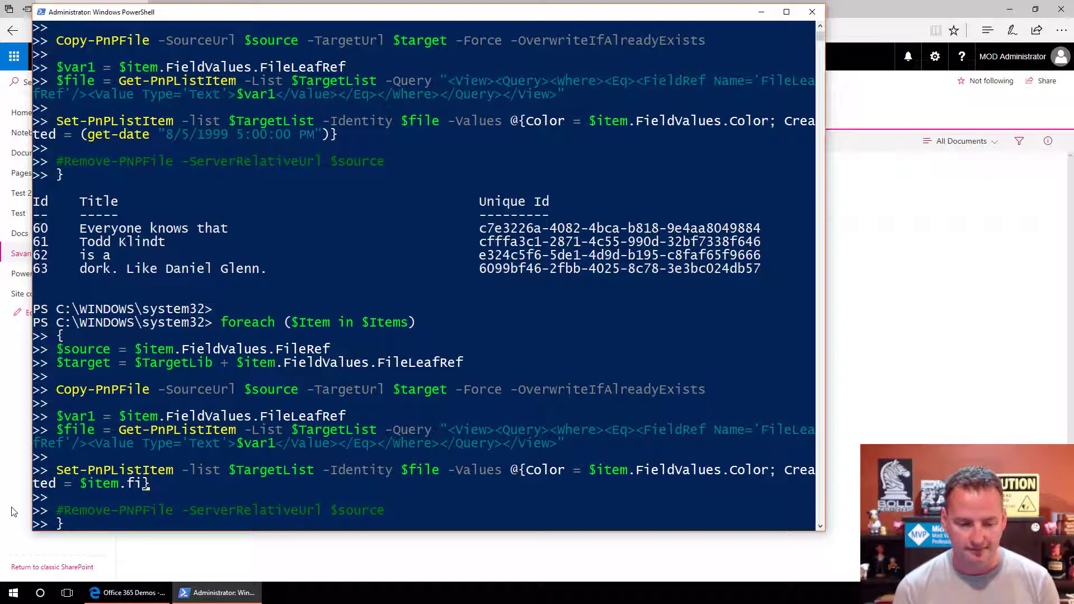
type("eldValues.")
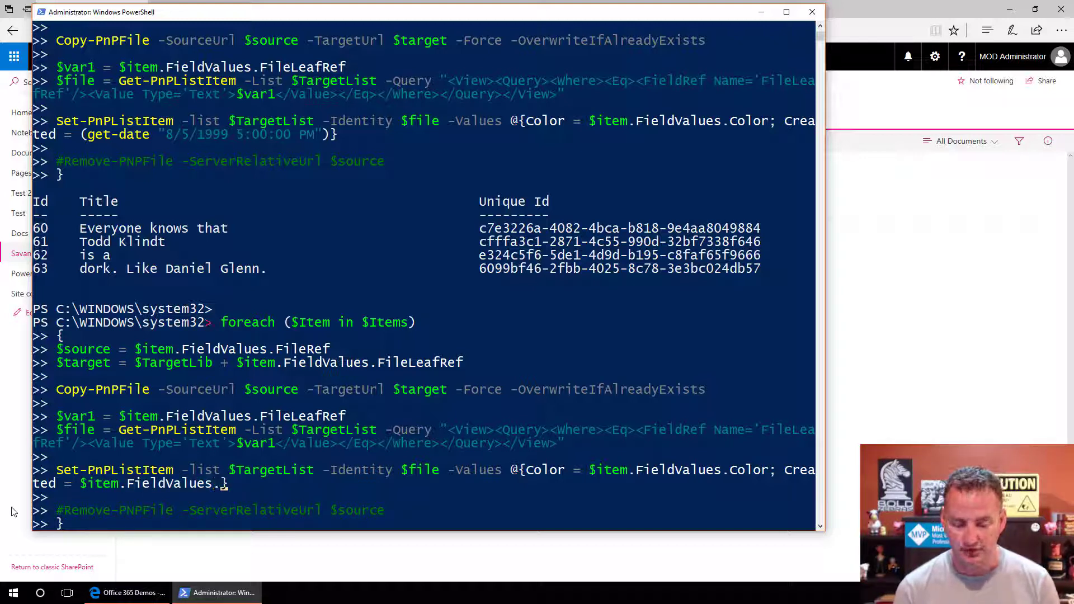
type("Created")
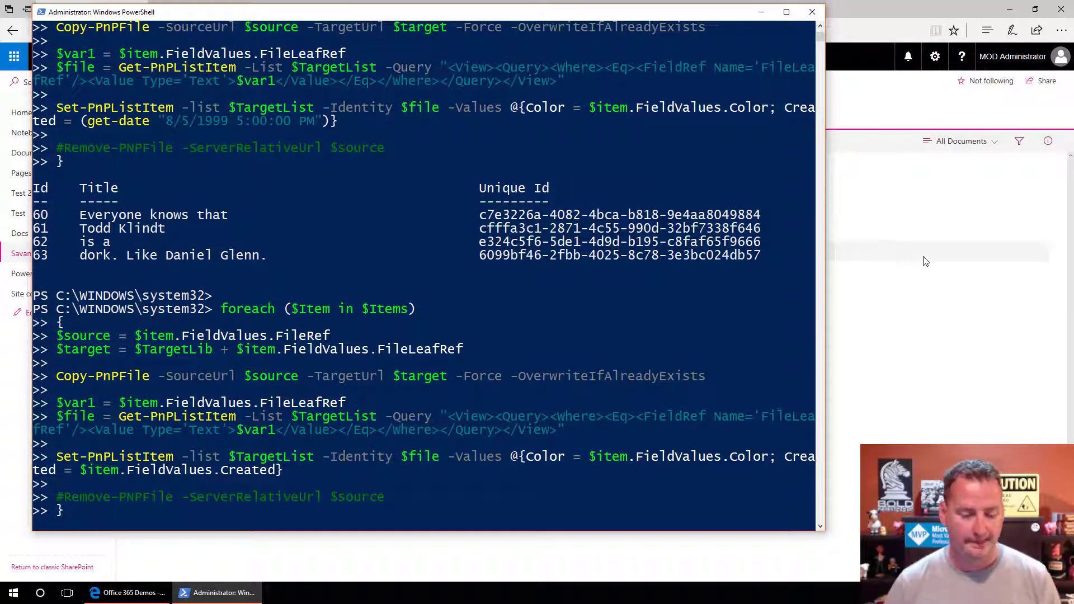
Refresh Savanna to confirm the original Created dates, then compare them with the Docs library.
left_click(120, 593)
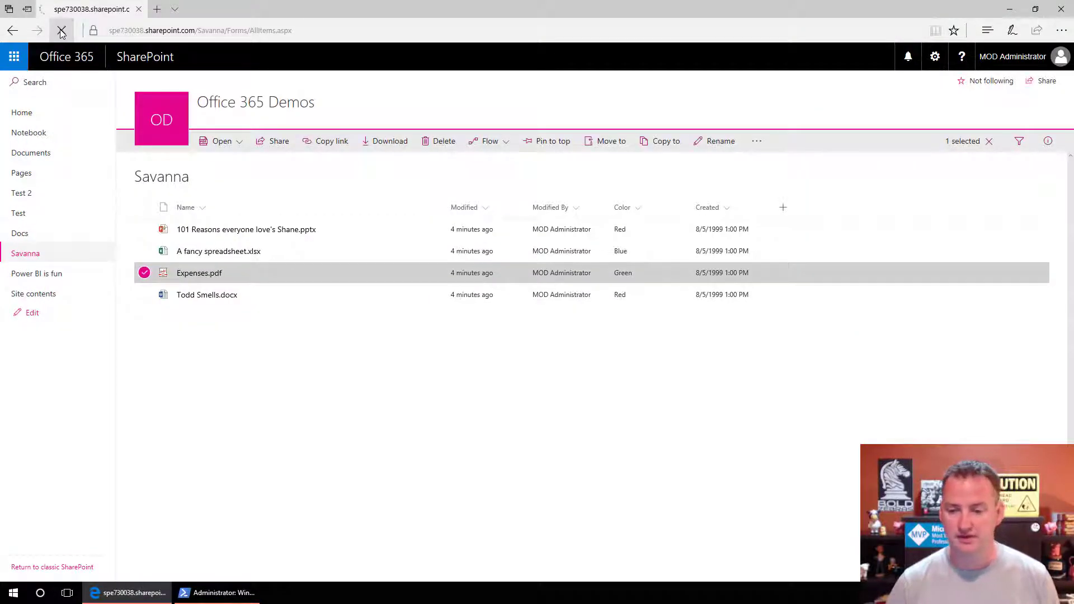
left_click(60, 30)
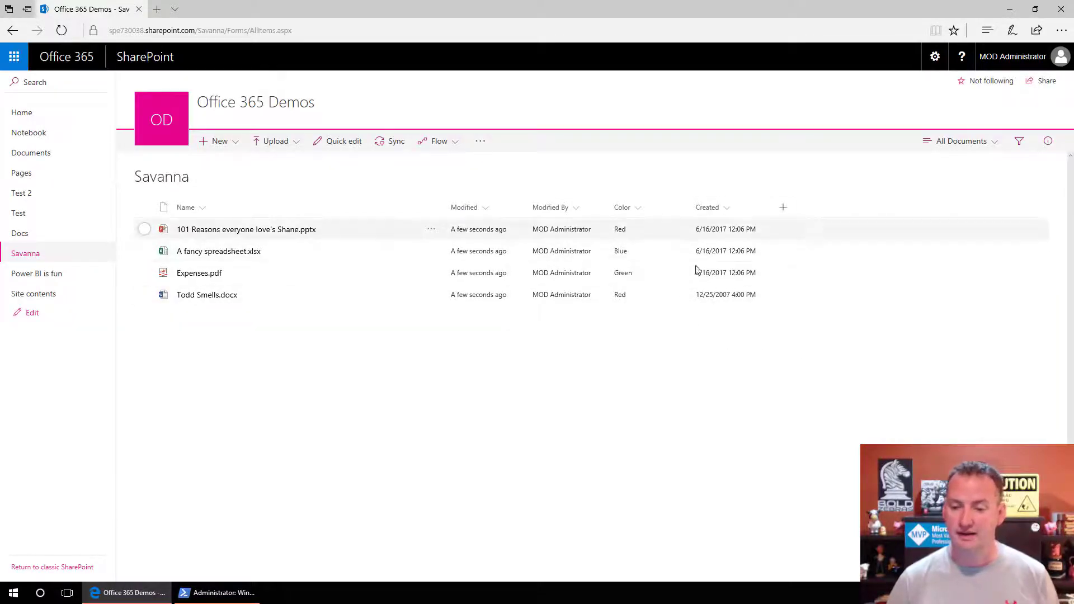
left_click(20, 233)
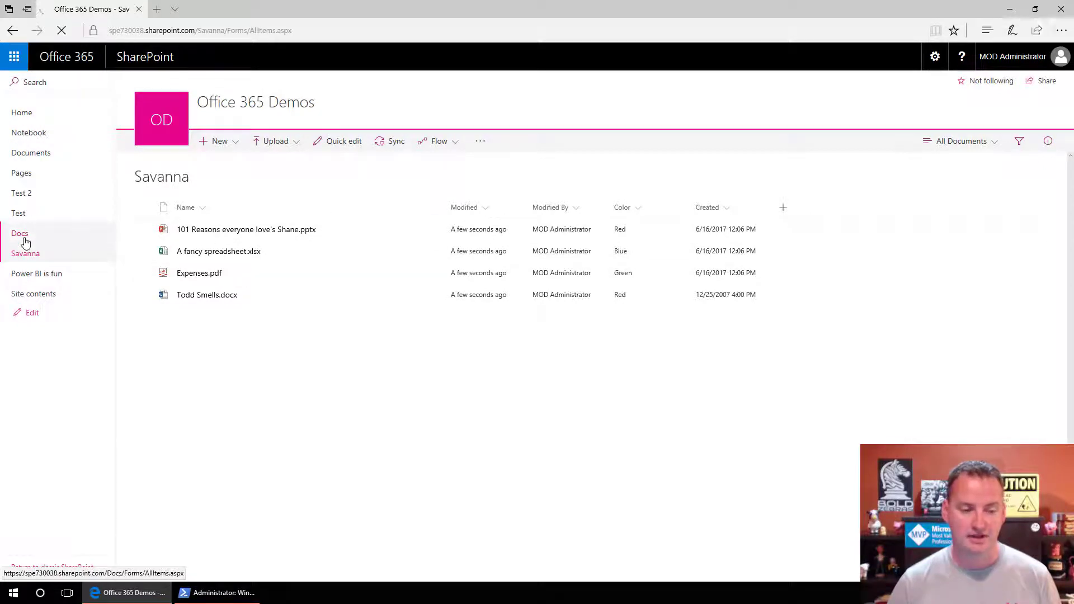
left_click(19, 234)
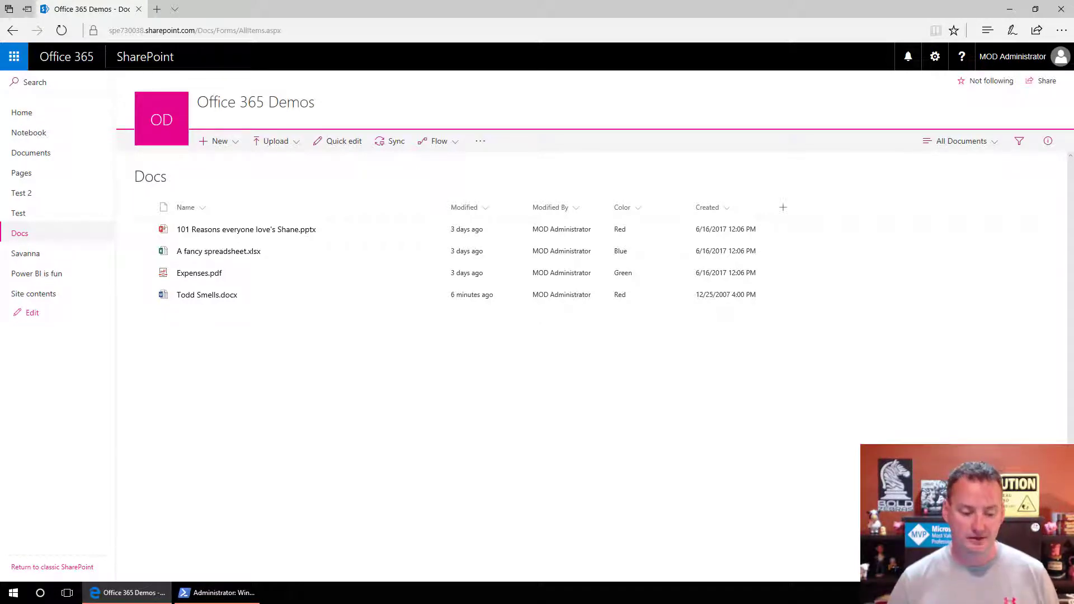
mouse_move(488, 442)
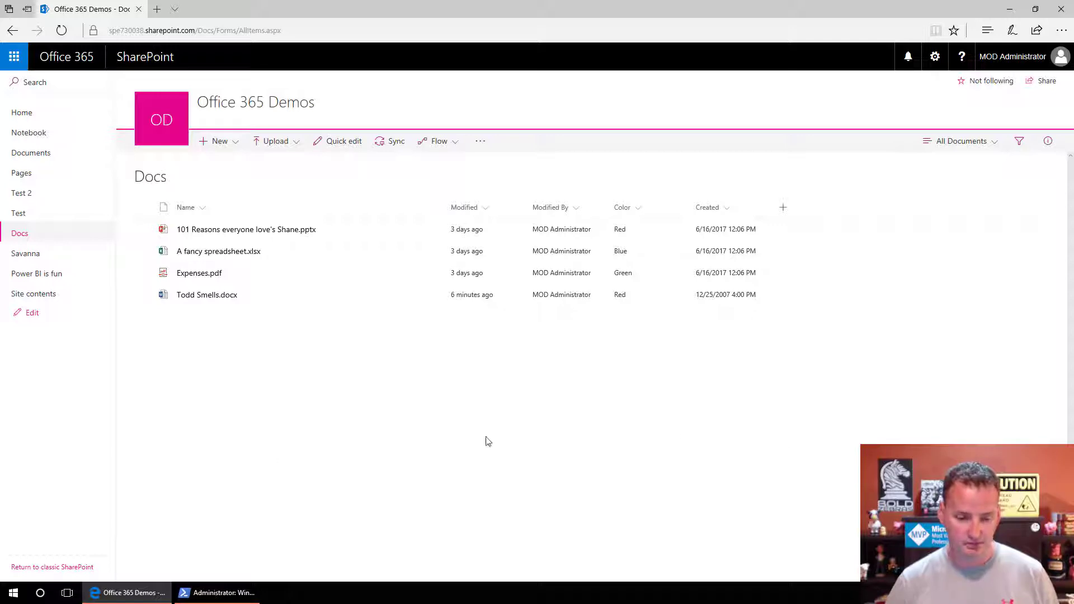
left_click(220, 593)
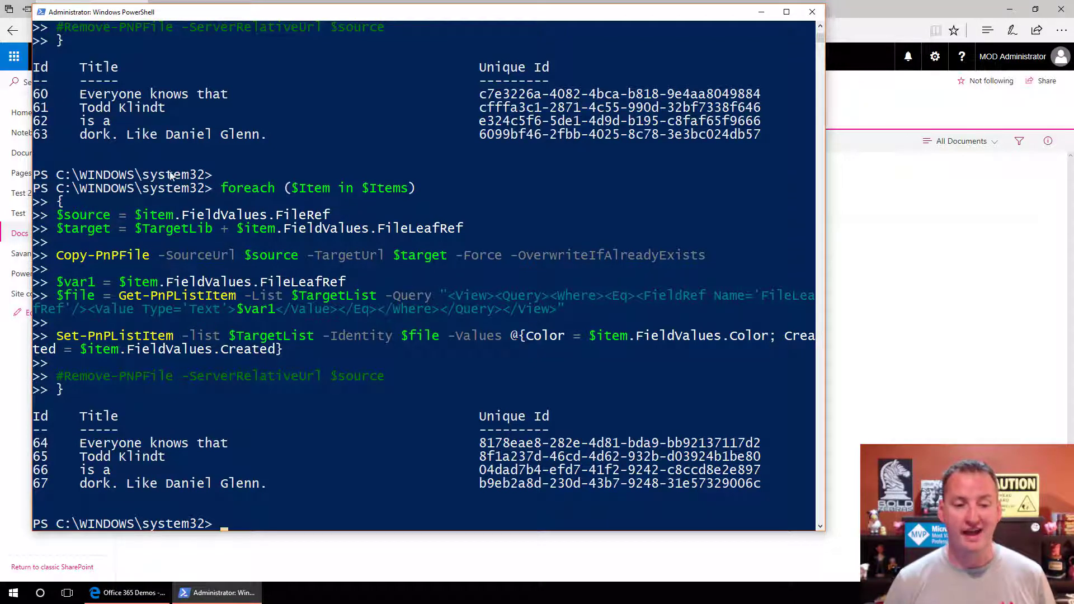
mouse_move(262, 244)
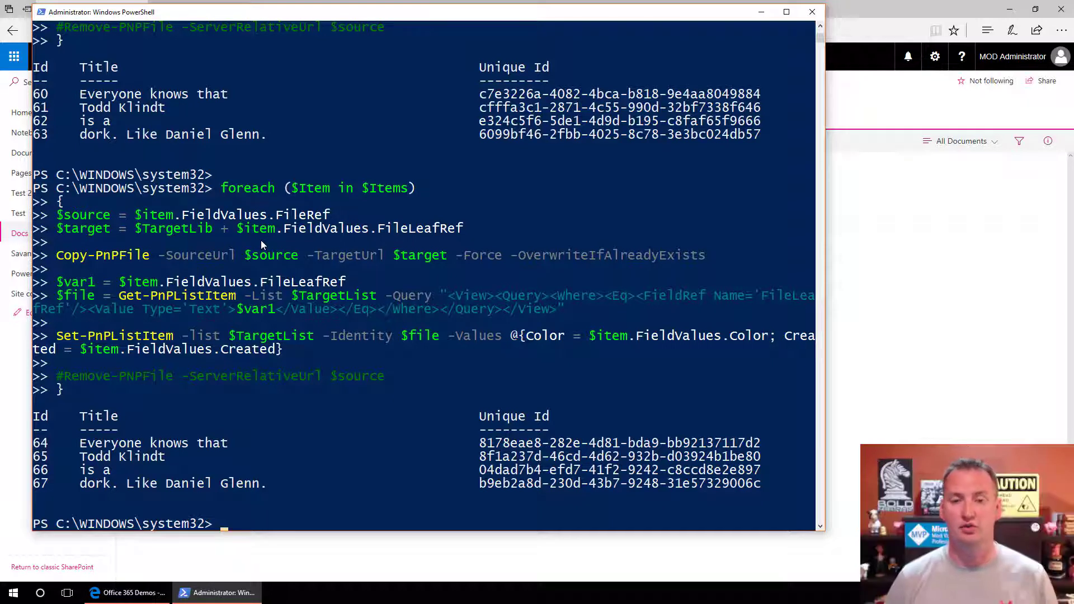